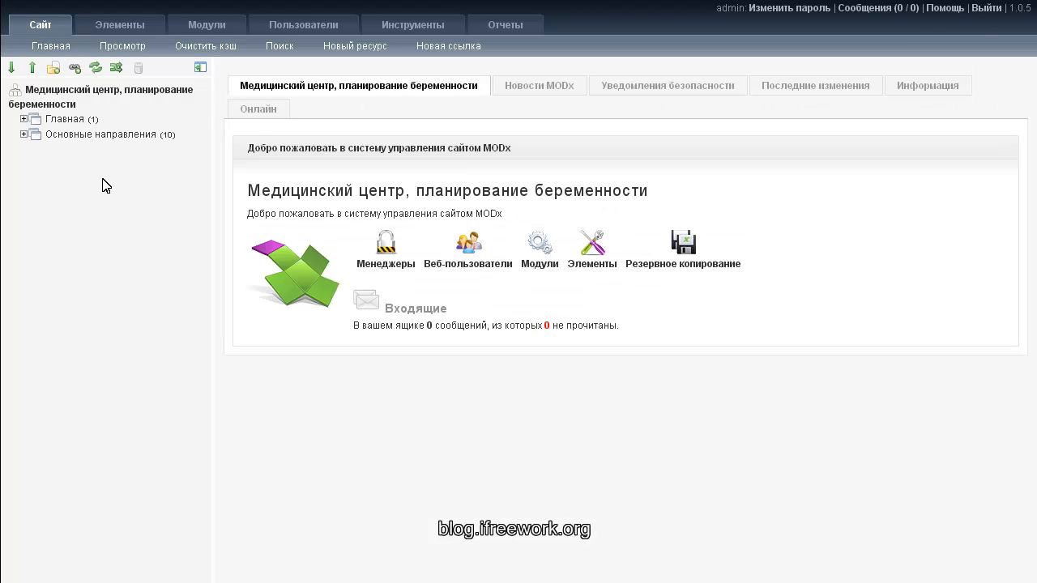
- Start a new resource under the Главная page from the site tree context menu
right_click(50, 107)
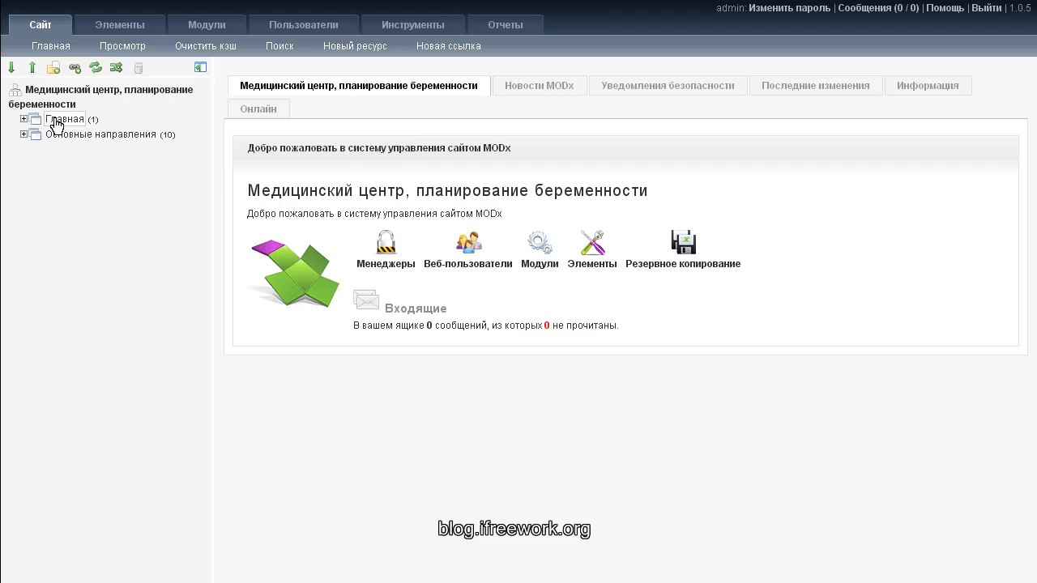
right_click(63, 118)
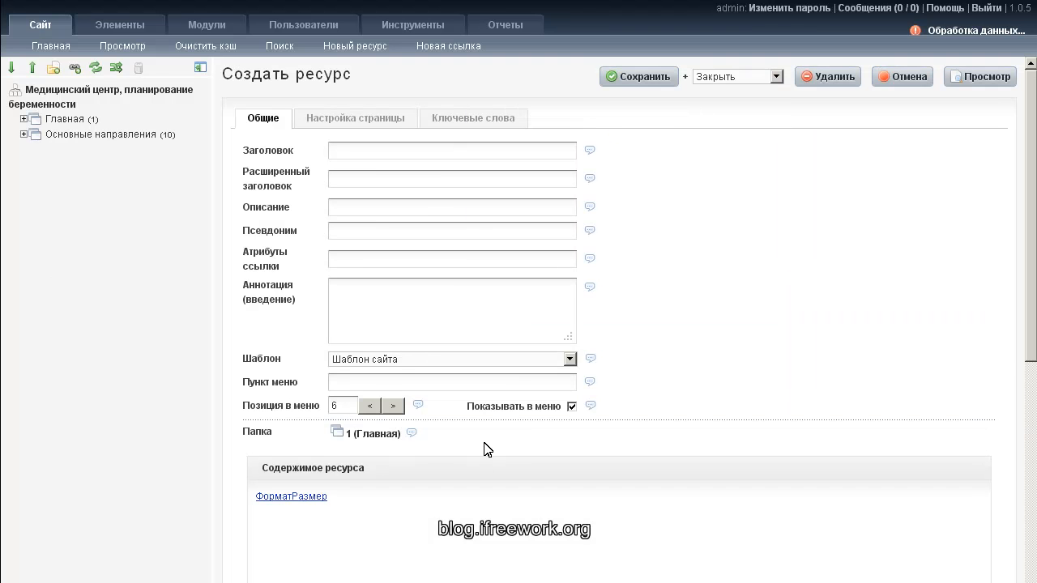
- Make the site root the parent and title the resource 'Баннер в левом меню'
click(291, 496)
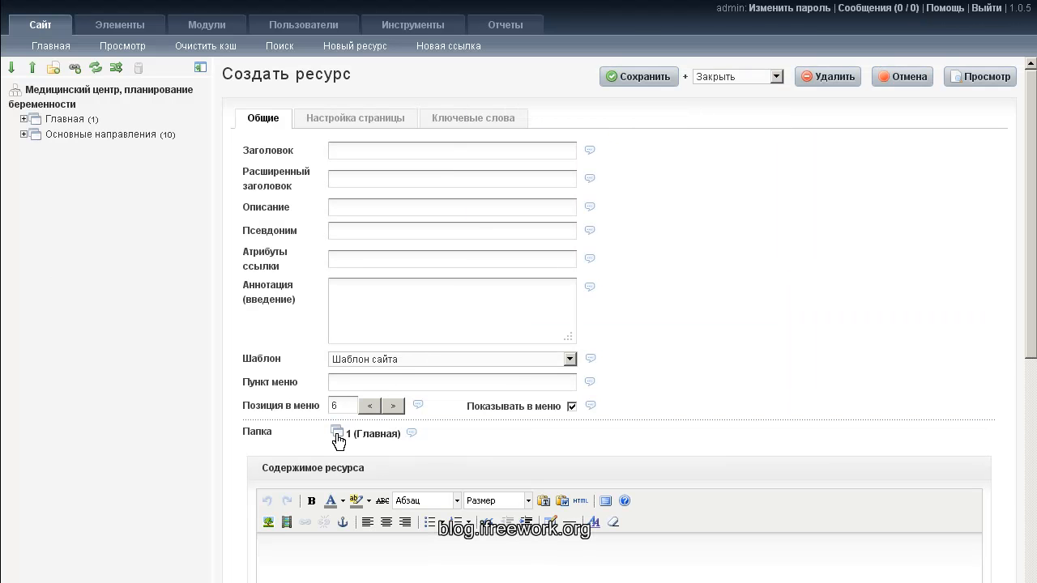
click(337, 433)
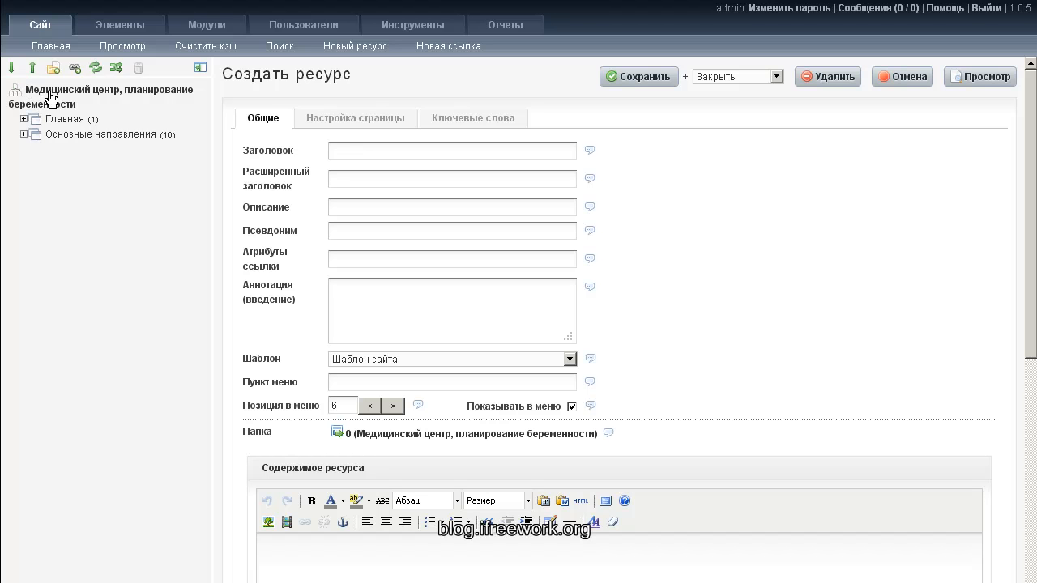
mouse_move(293, 228)
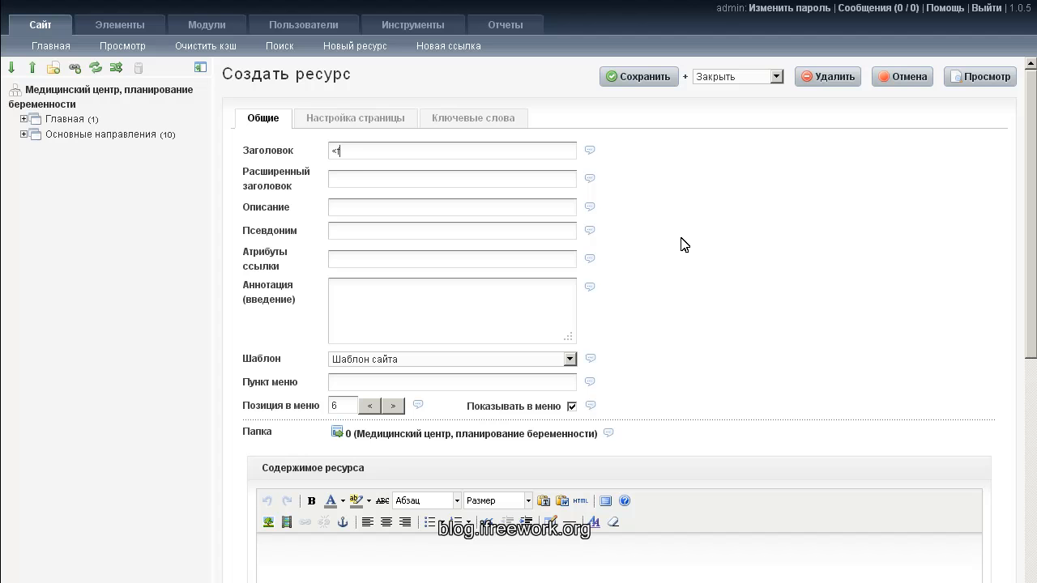
text(Банне)
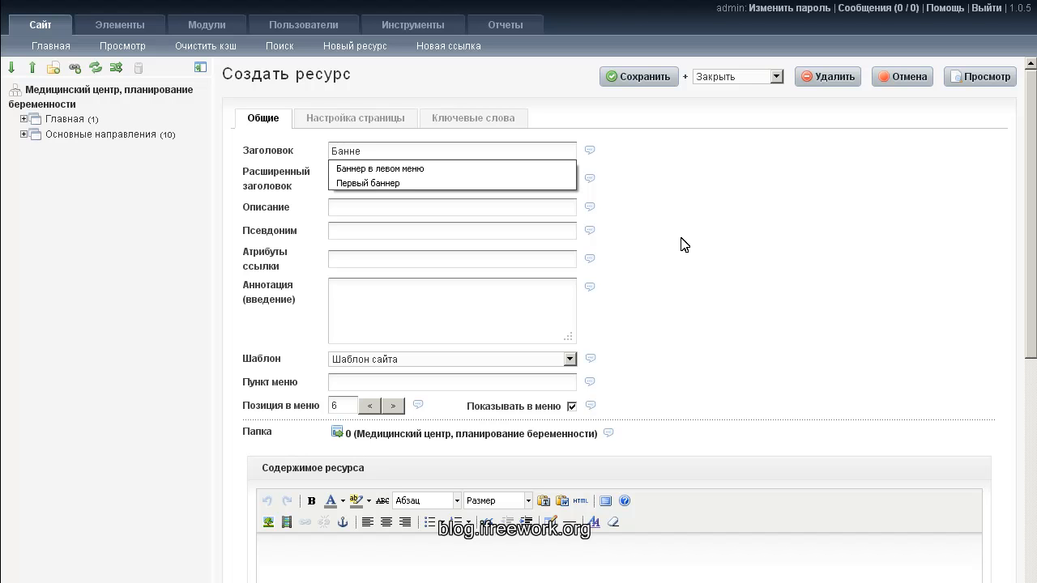
click(379, 170)
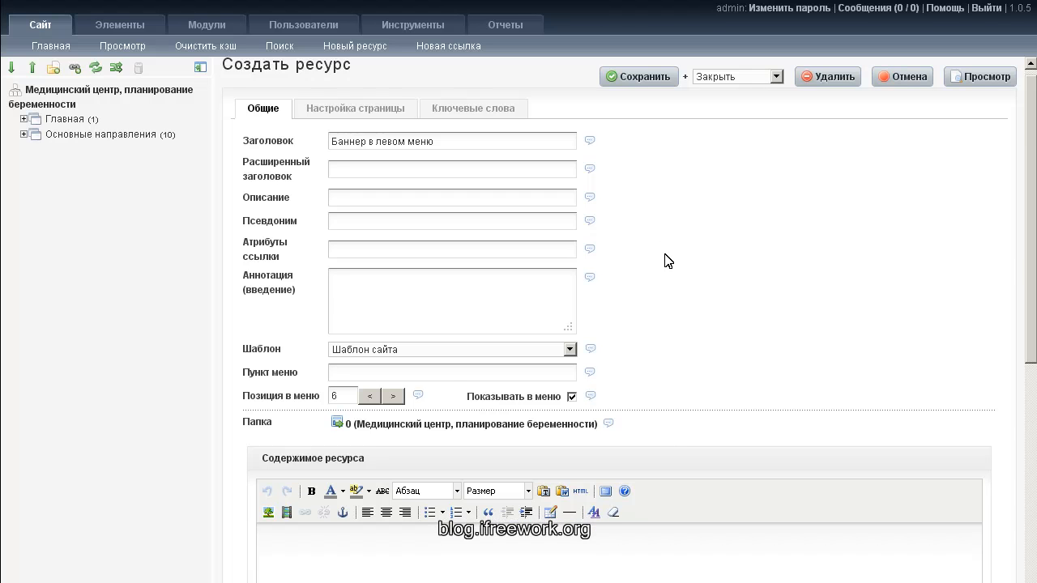
scroll(down, 3)
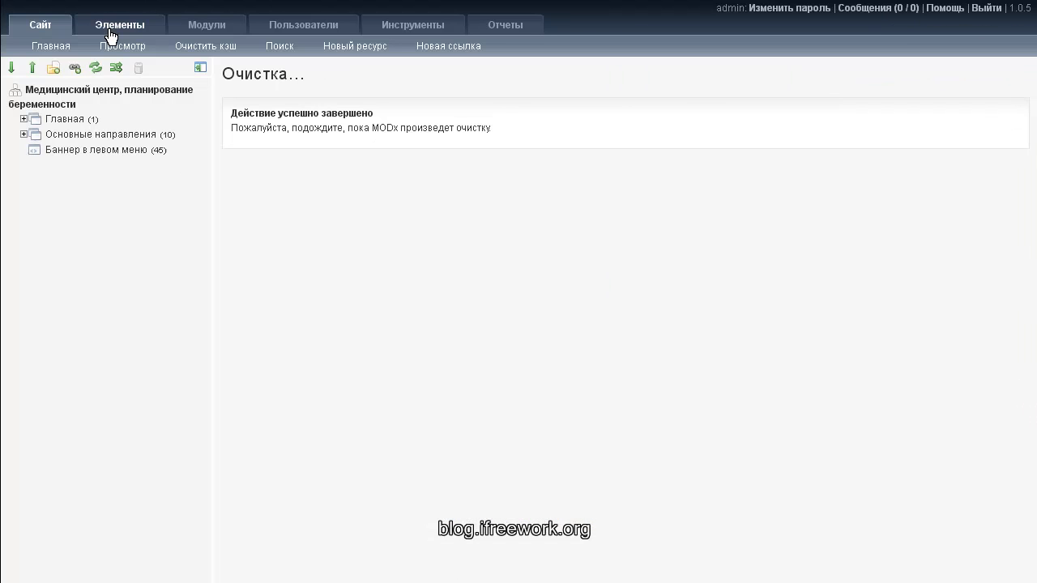
- Go to element management to reach the template variables list
click(120, 24)
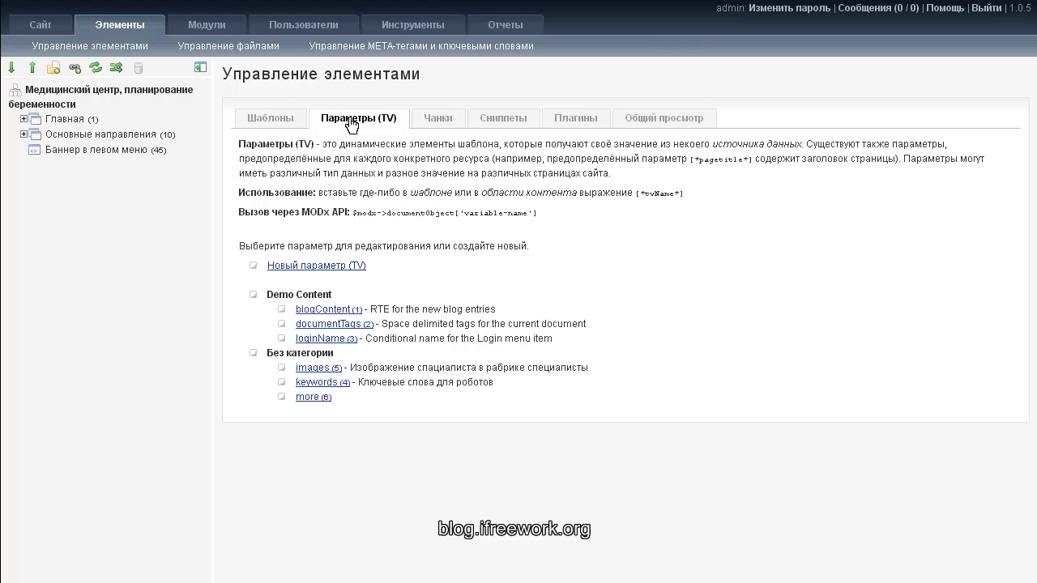
mouse_move(318, 270)
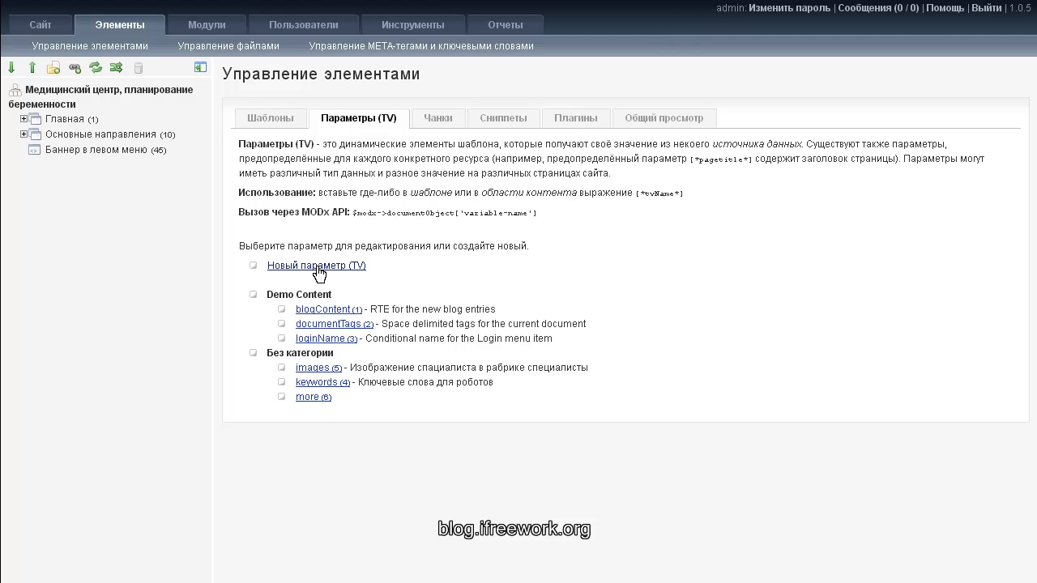
- Create a template variable named img-banner with caption Картинка баннера
click(314, 266)
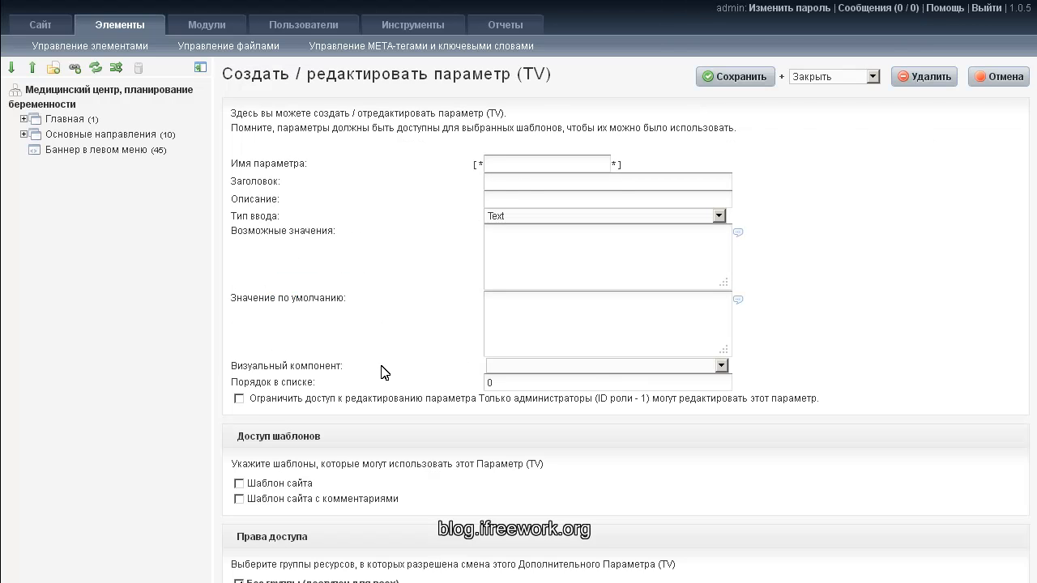
mouse_move(340, 295)
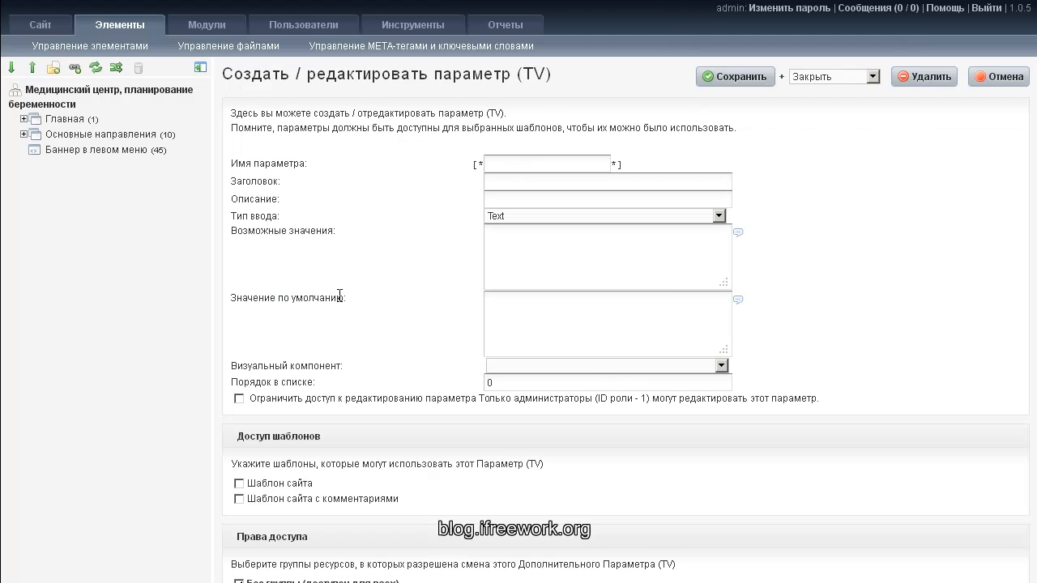
text(шь)
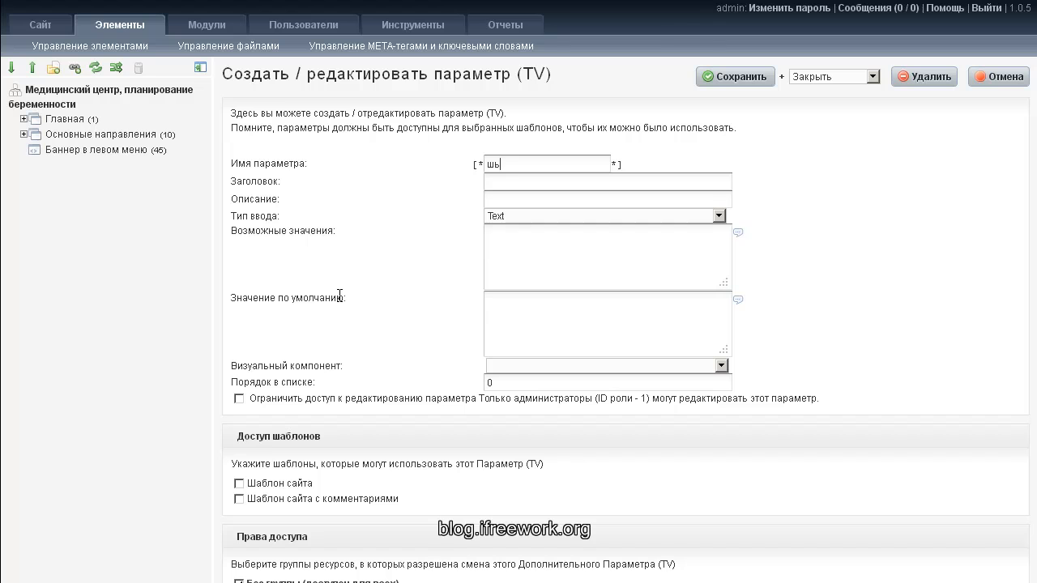
text(im)
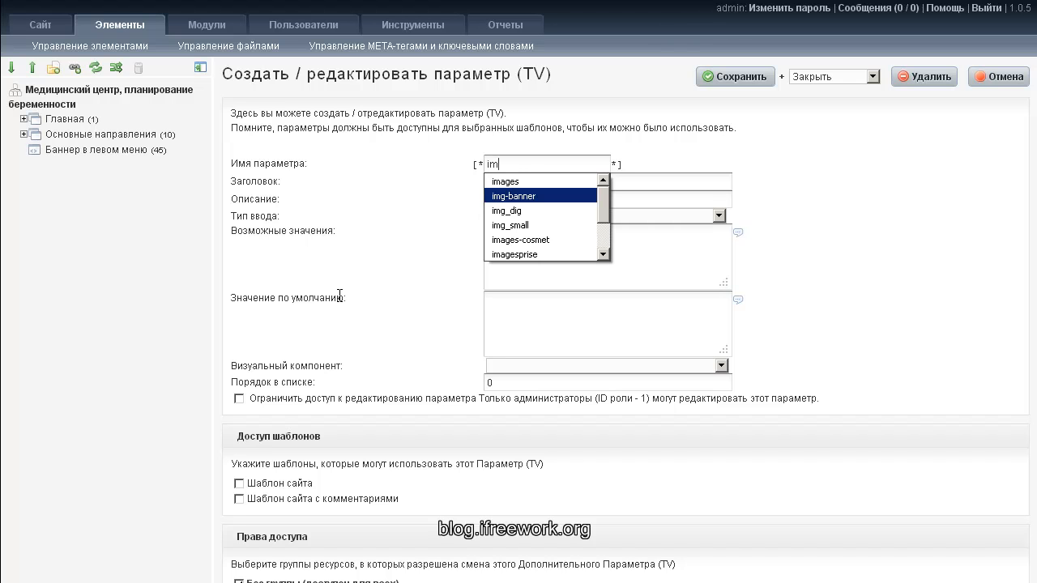
click(514, 195)
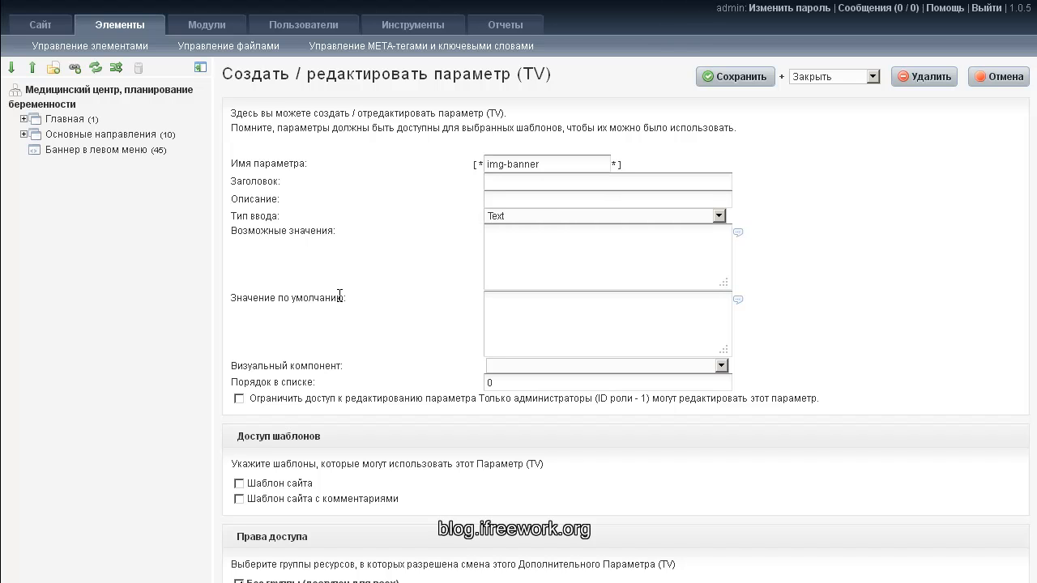
click(606, 182)
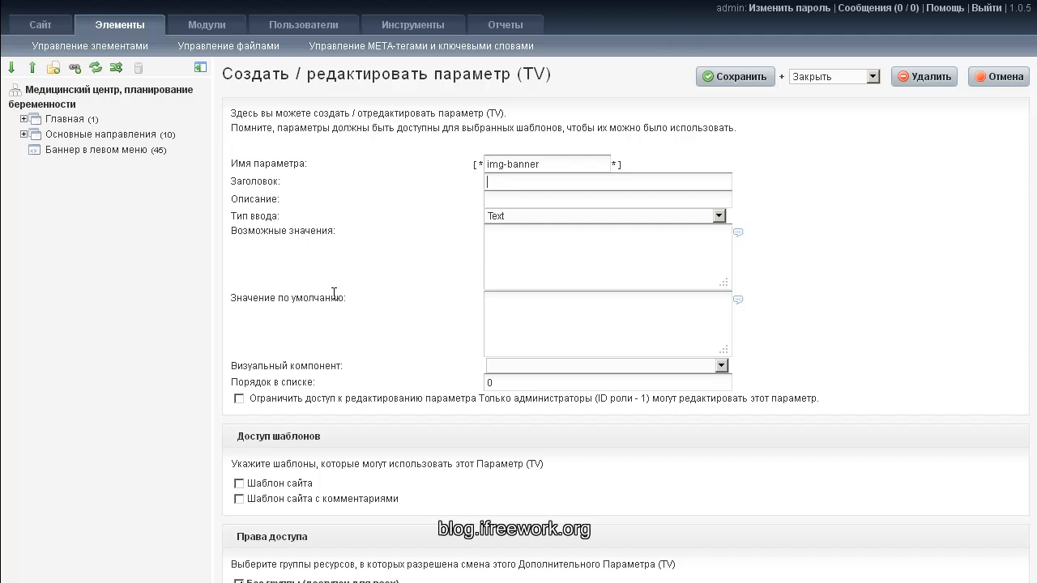
text(<)
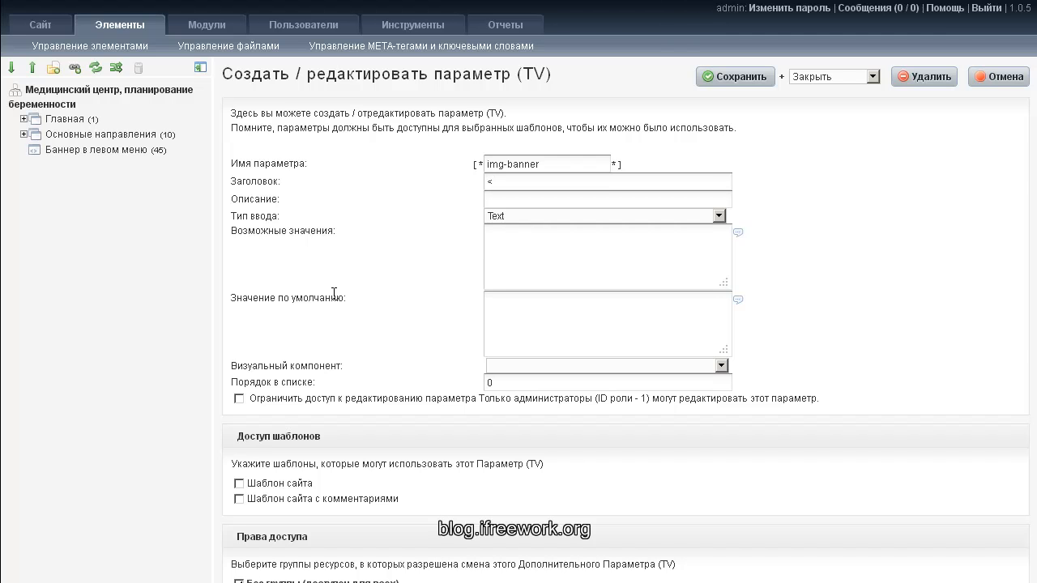
text(Бане)
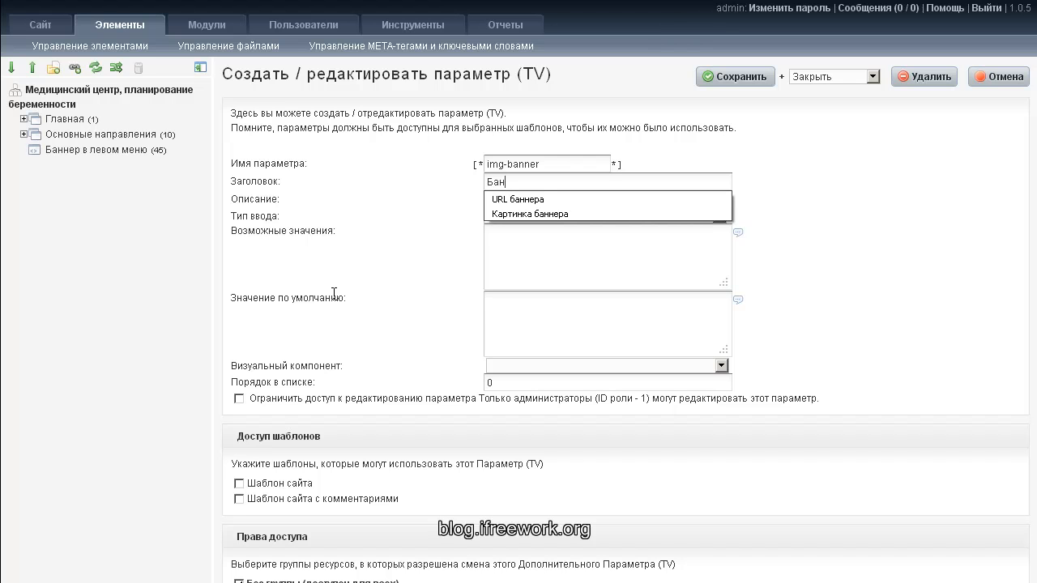
click(530, 214)
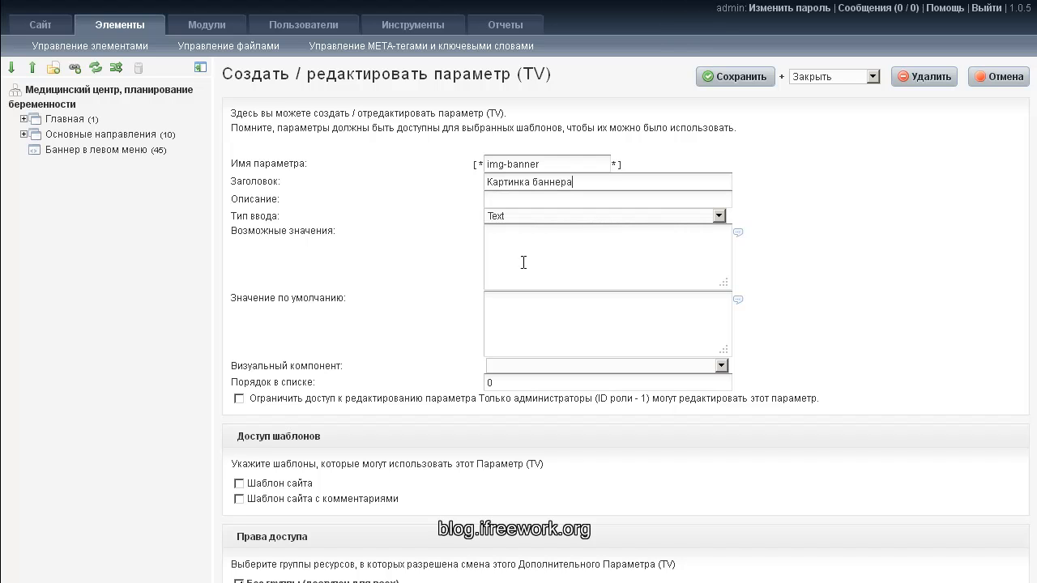
- Set its input type to Image, enable it for Шаблон сайта, and save
click(716, 216)
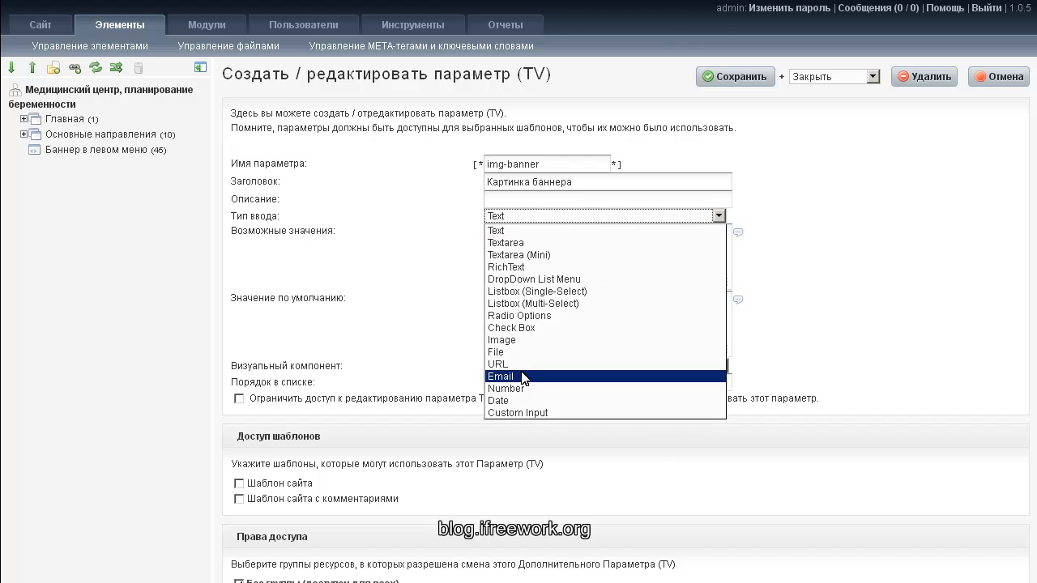
click(502, 340)
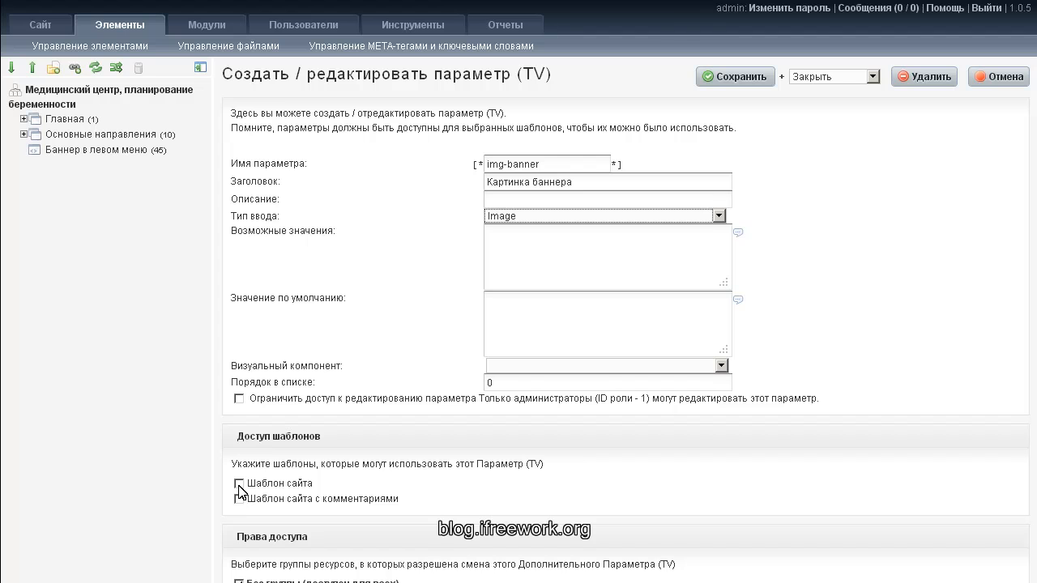
click(239, 483)
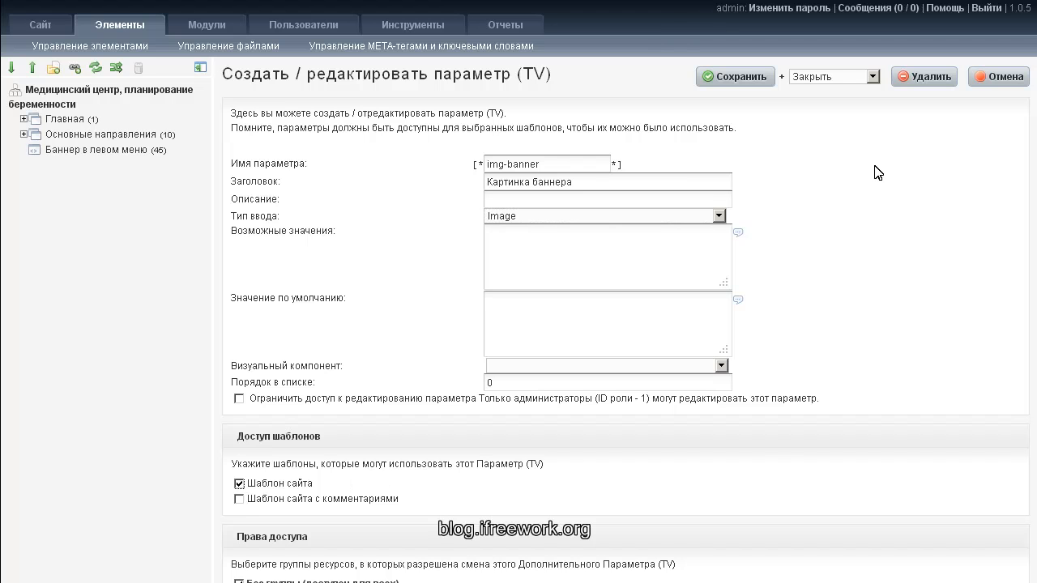
click(734, 76)
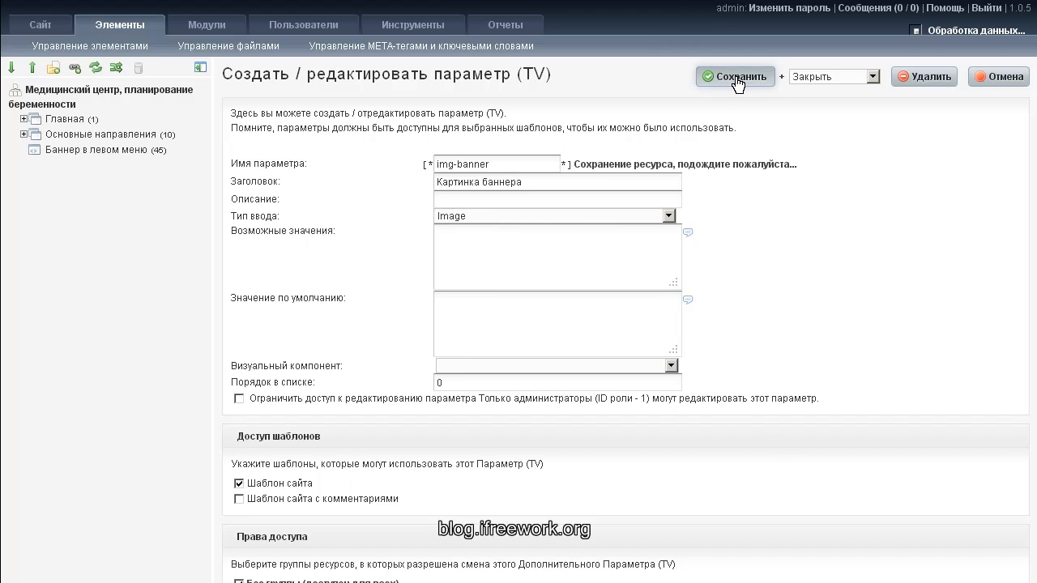
click(735, 76)
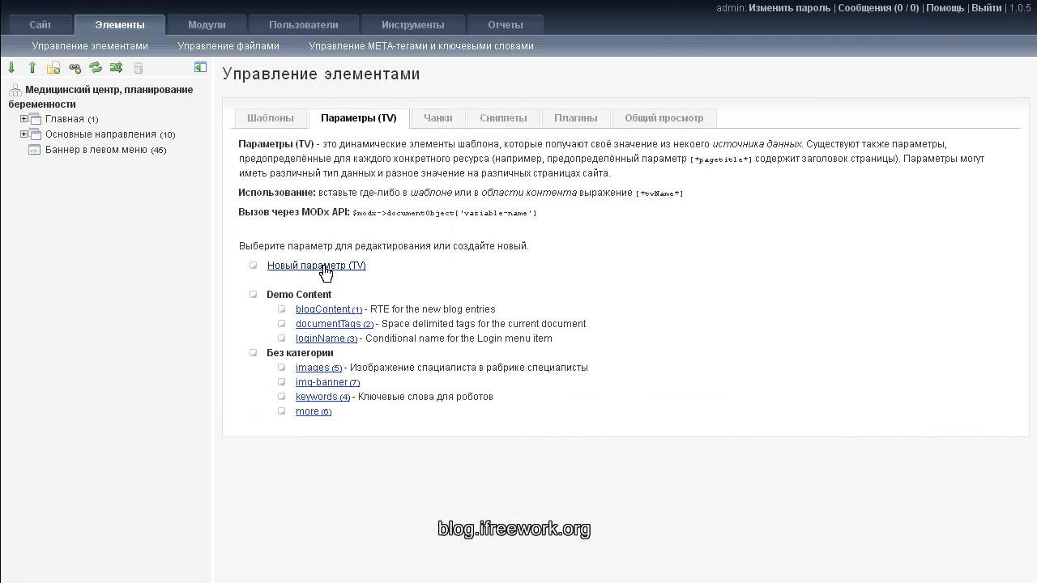
- Create and save a URL-type template variable url-banner enabled for Шаблон сайта
click(311, 266)
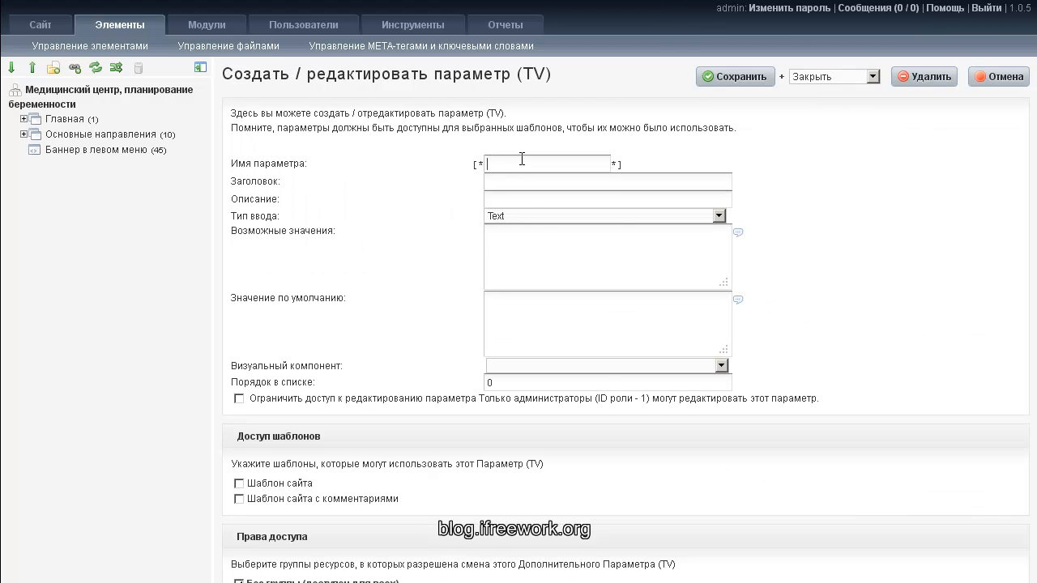
text(U)
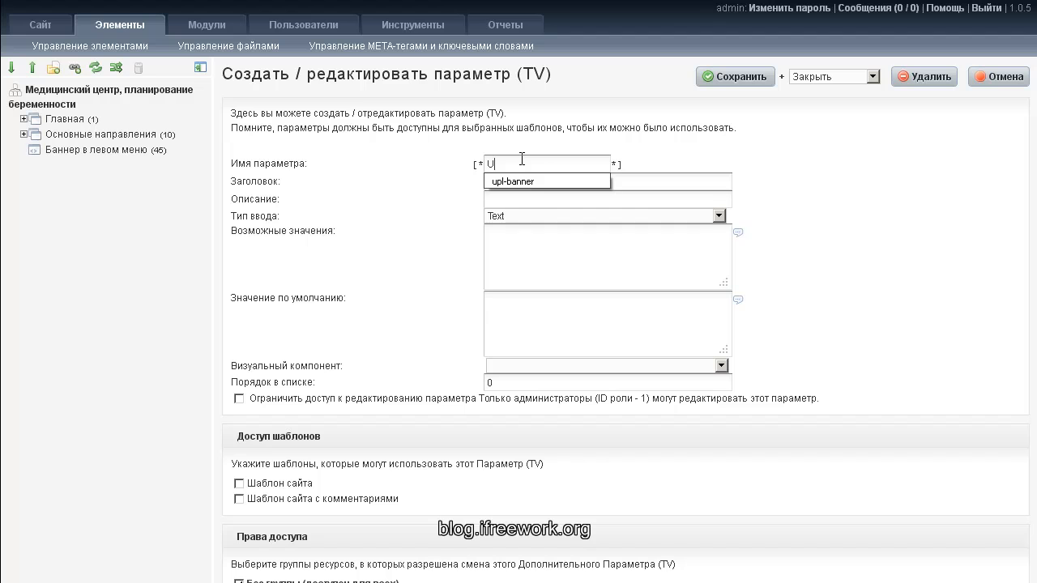
click(548, 182)
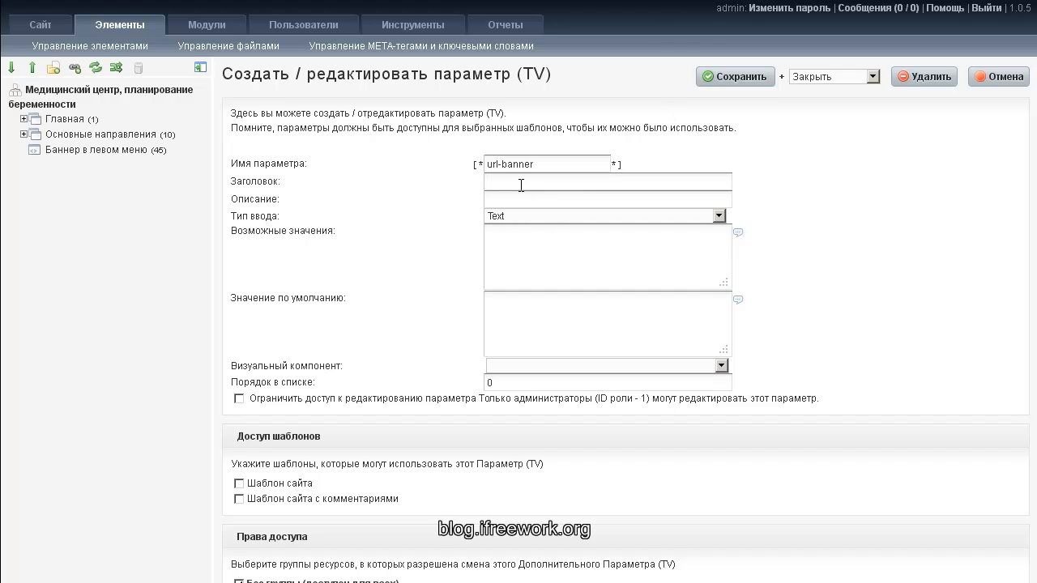
text(URL баннера)
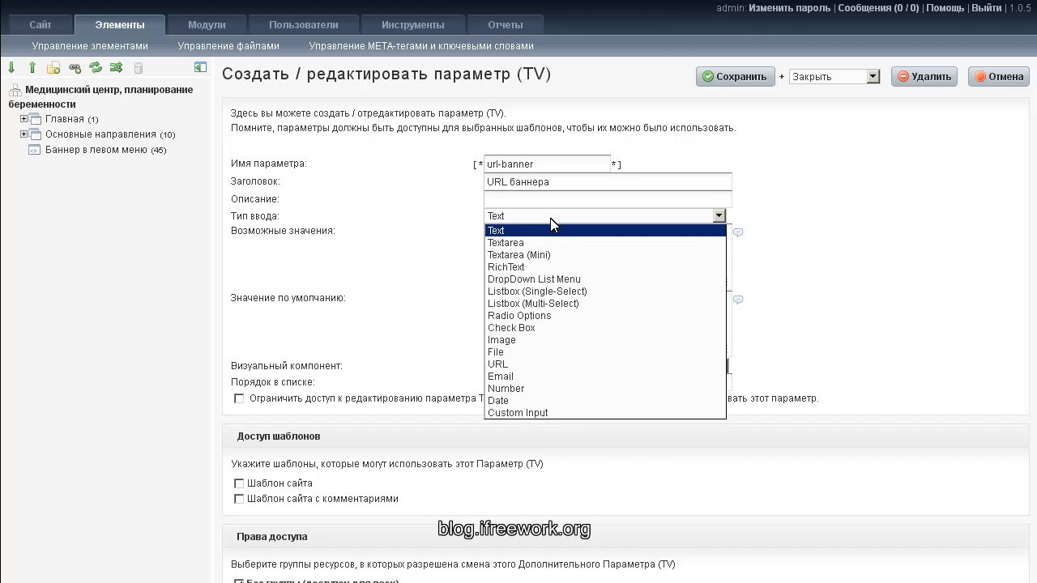
click(498, 363)
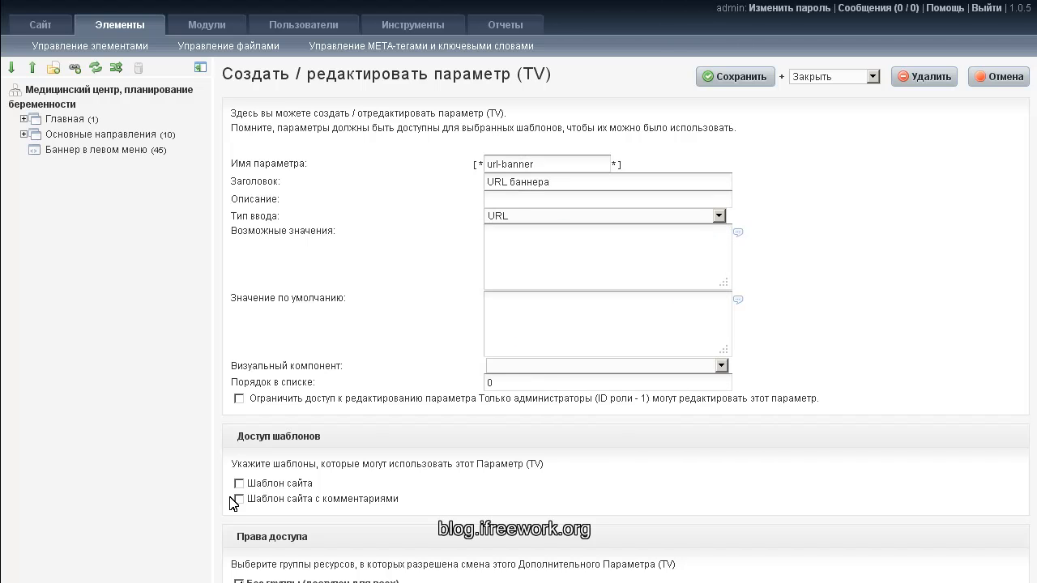
click(238, 483)
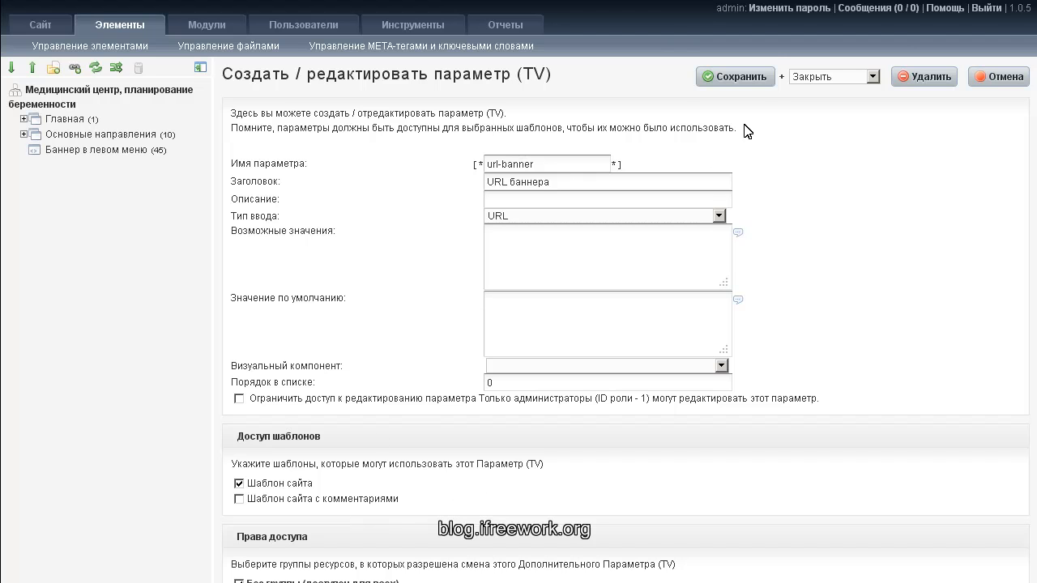
click(734, 76)
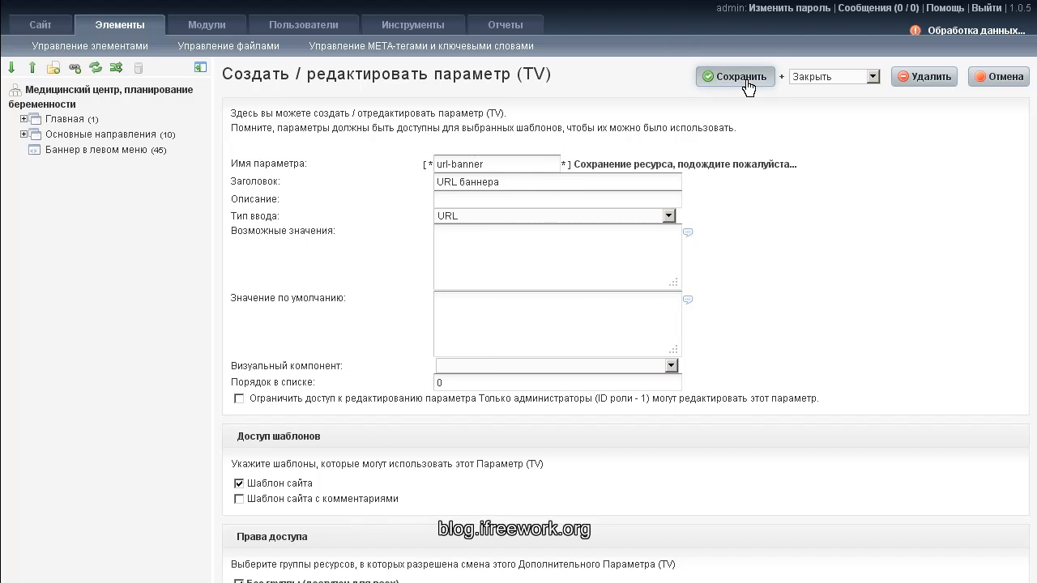
click(732, 76)
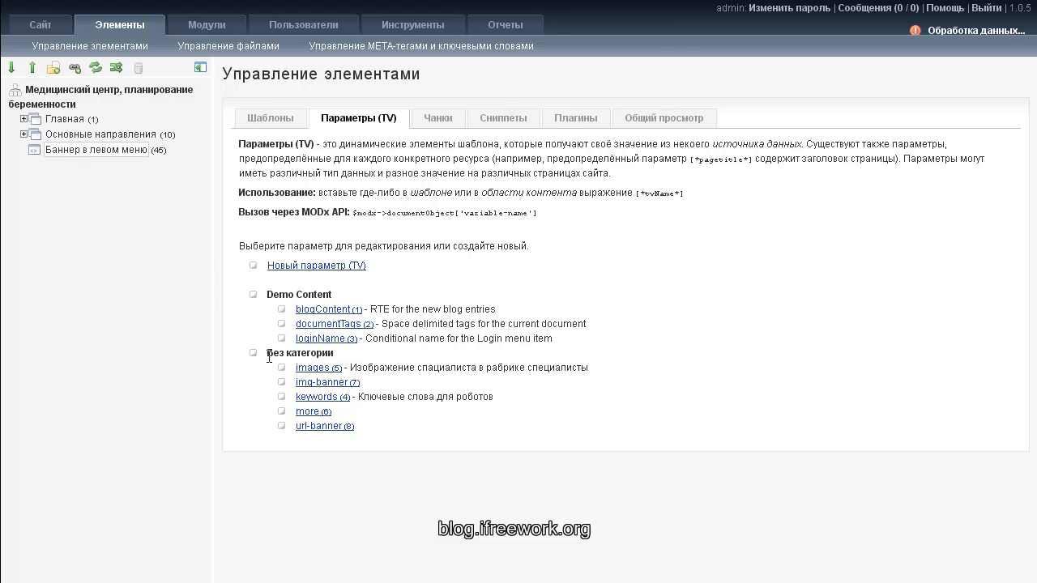
- Show the overview of the Баннер в левом меню resource
click(94, 149)
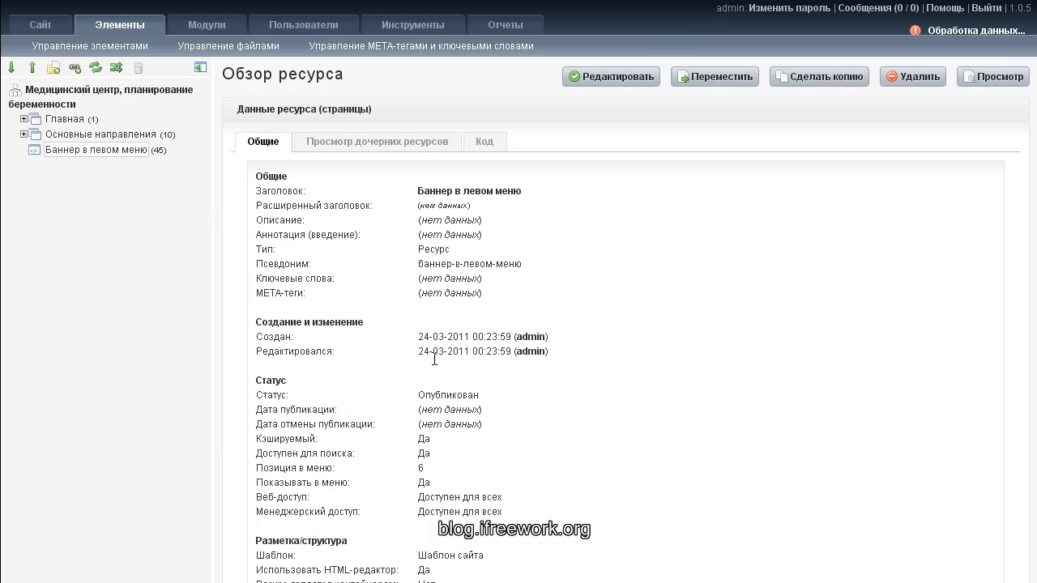
- Edit the banner resource and reach its empty Картинка баннера and URL баннера fields
click(609, 76)
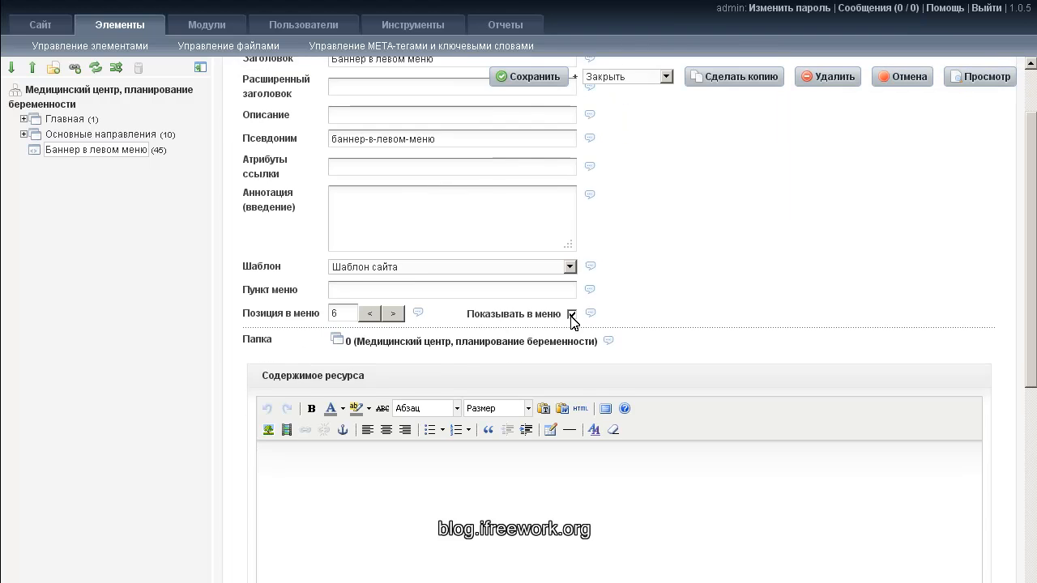
scroll(down, 3)
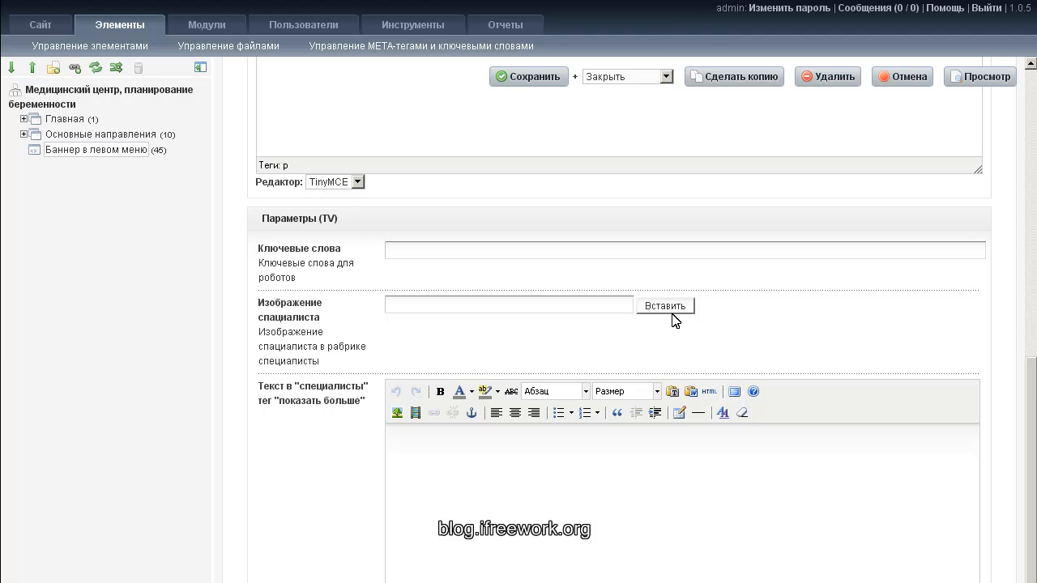
scroll(down, 3)
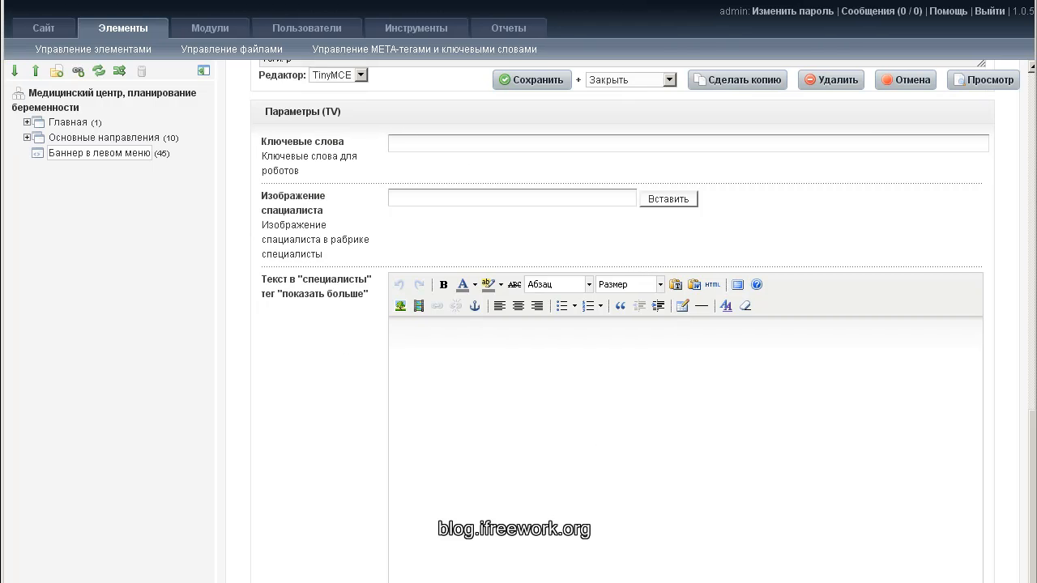
scroll(down, 3)
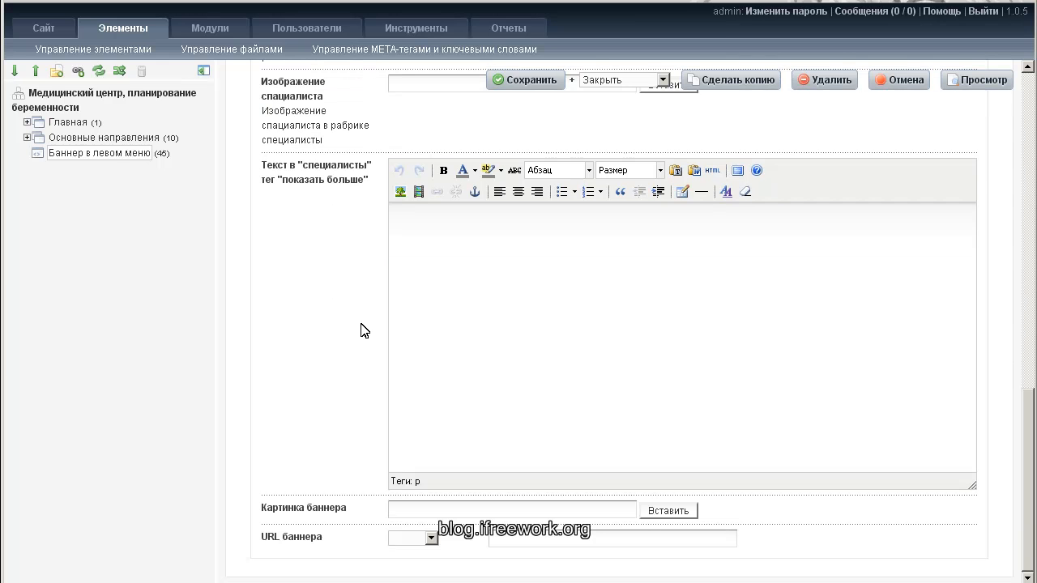
mouse_move(658, 519)
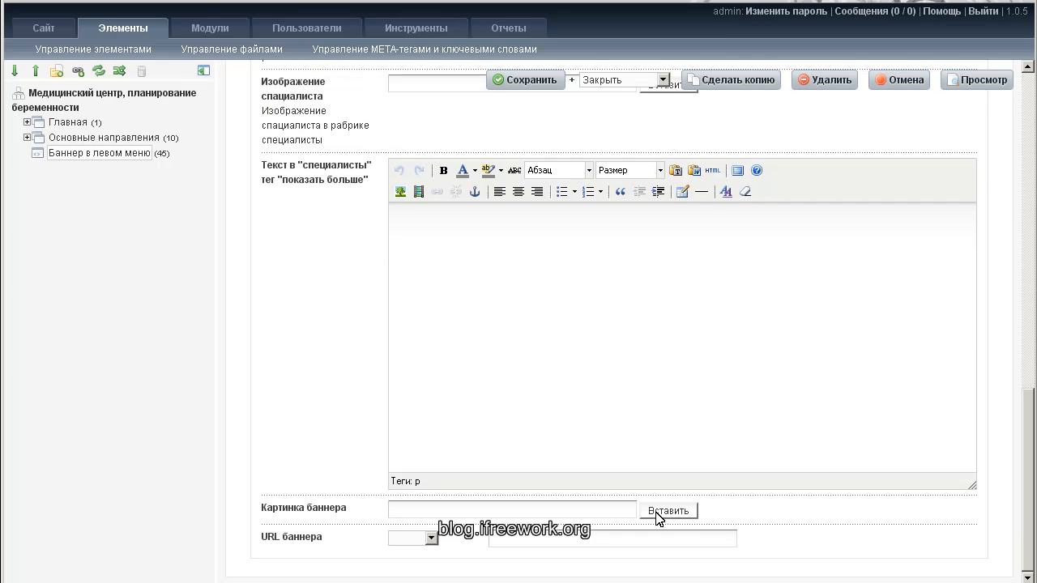
click(668, 509)
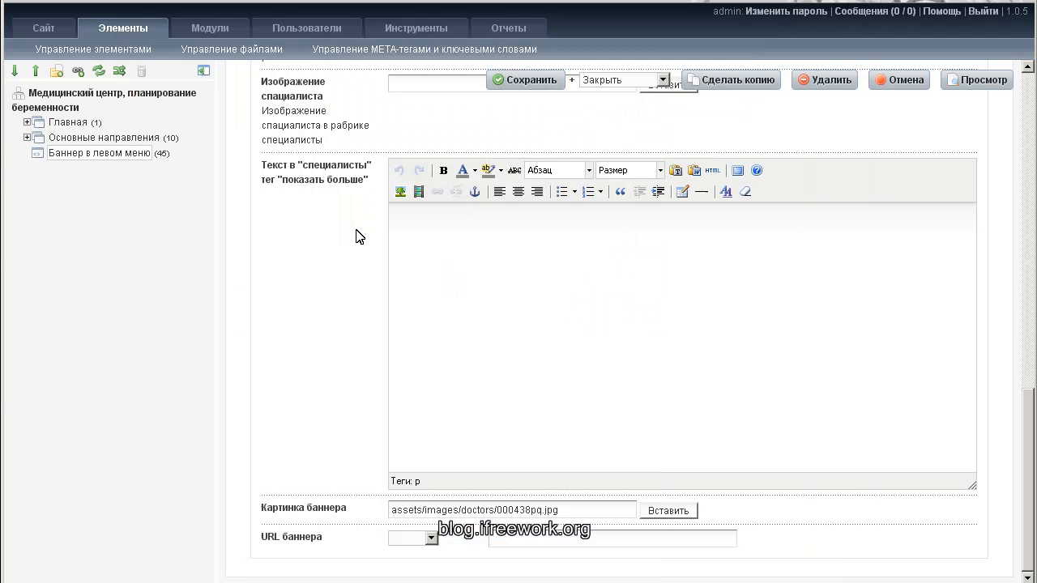
scroll(down, 3)
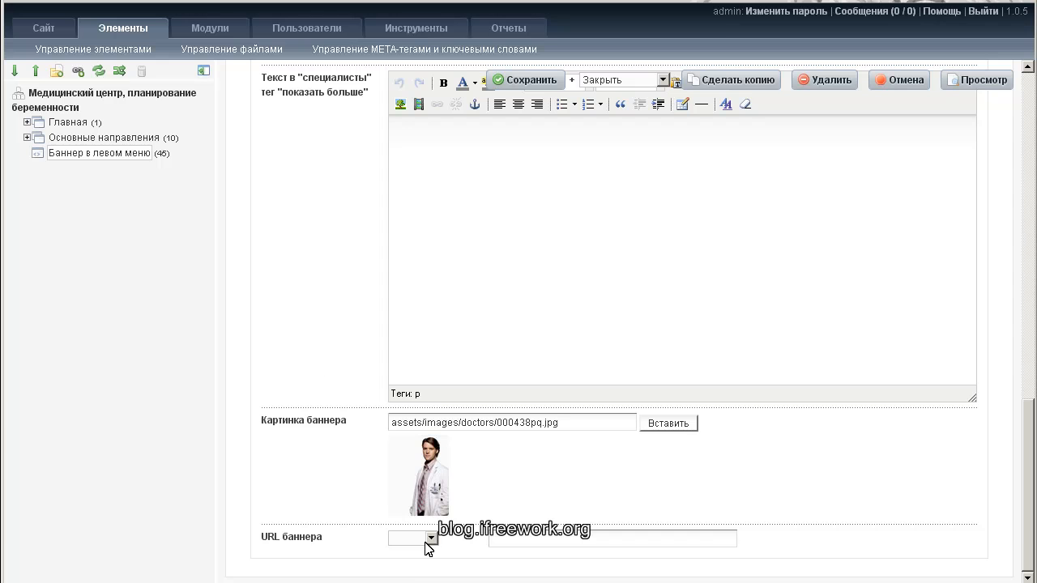
click(431, 538)
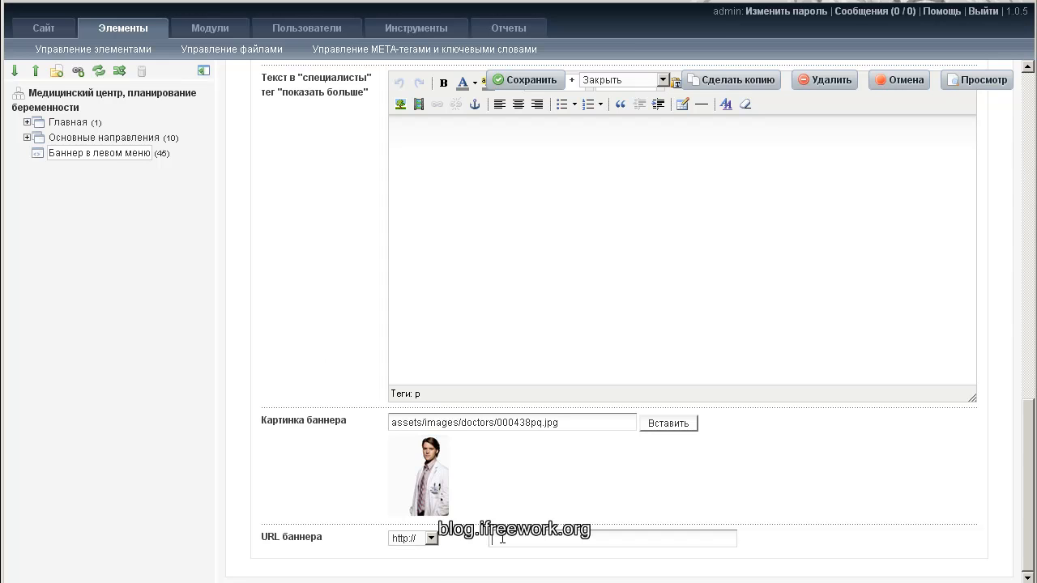
text(gso)
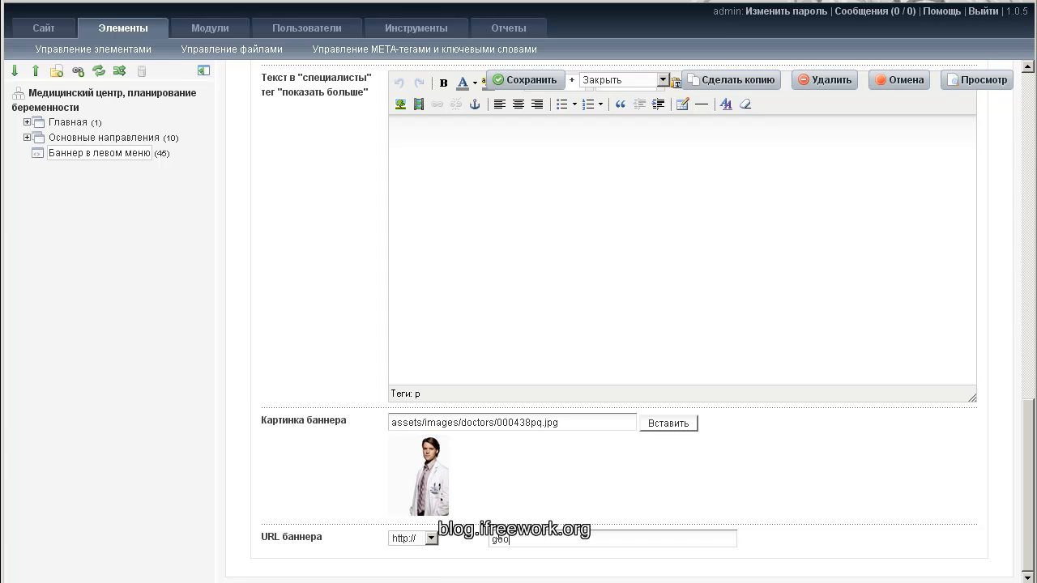
text(google)
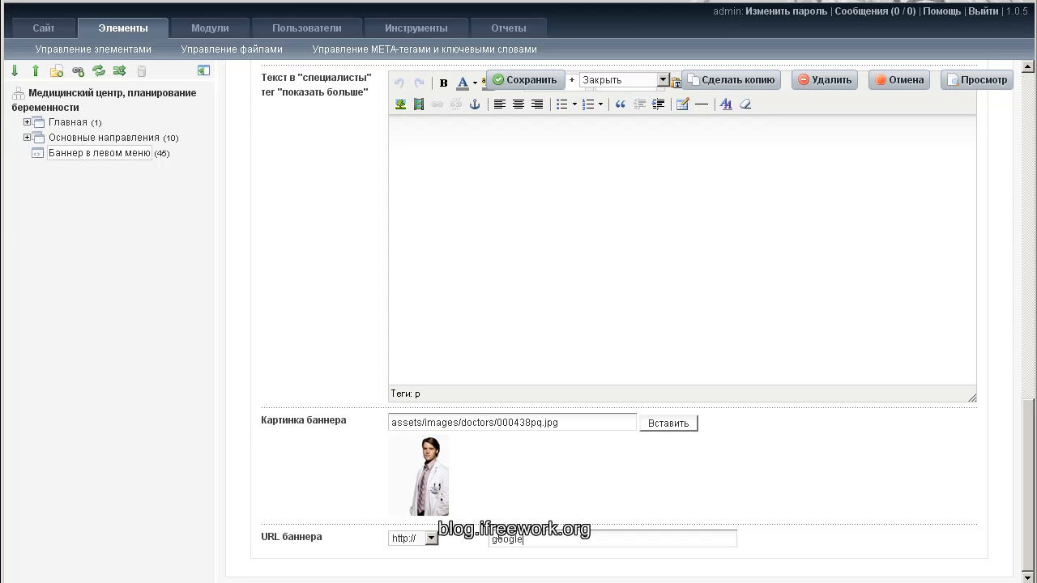
text(.com)
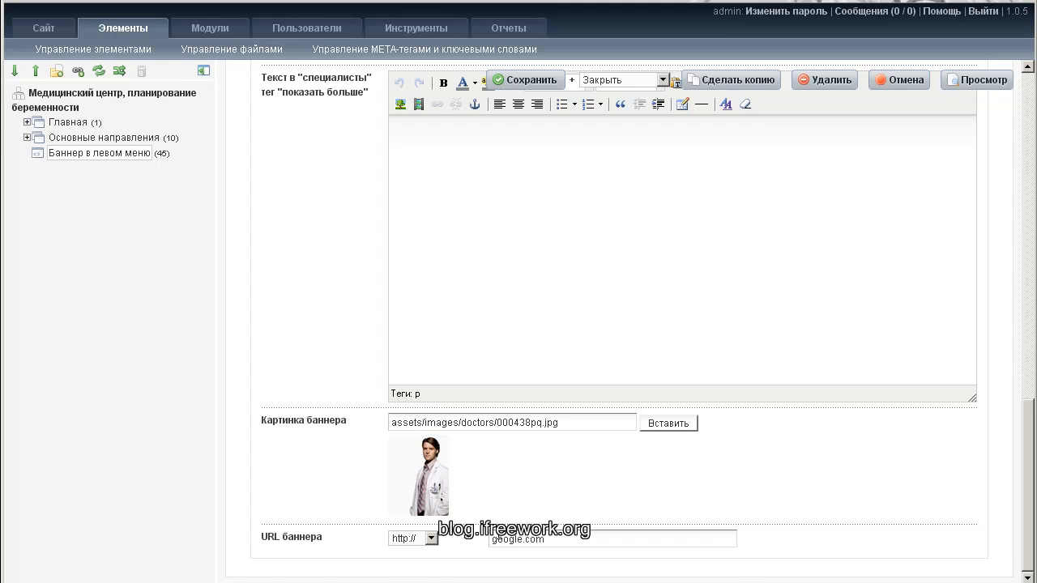
scroll(down, 3)
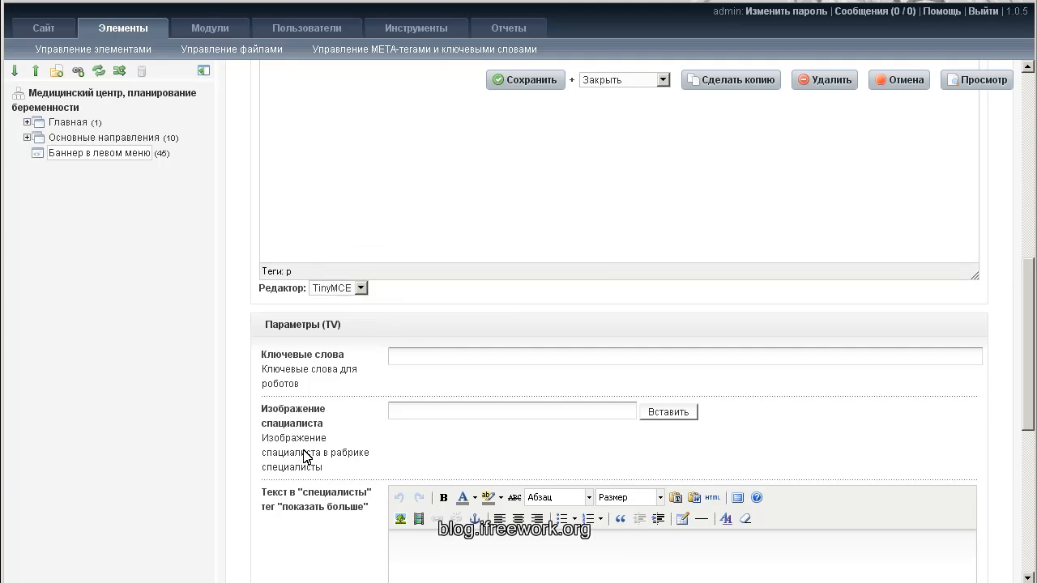
scroll(up, 3)
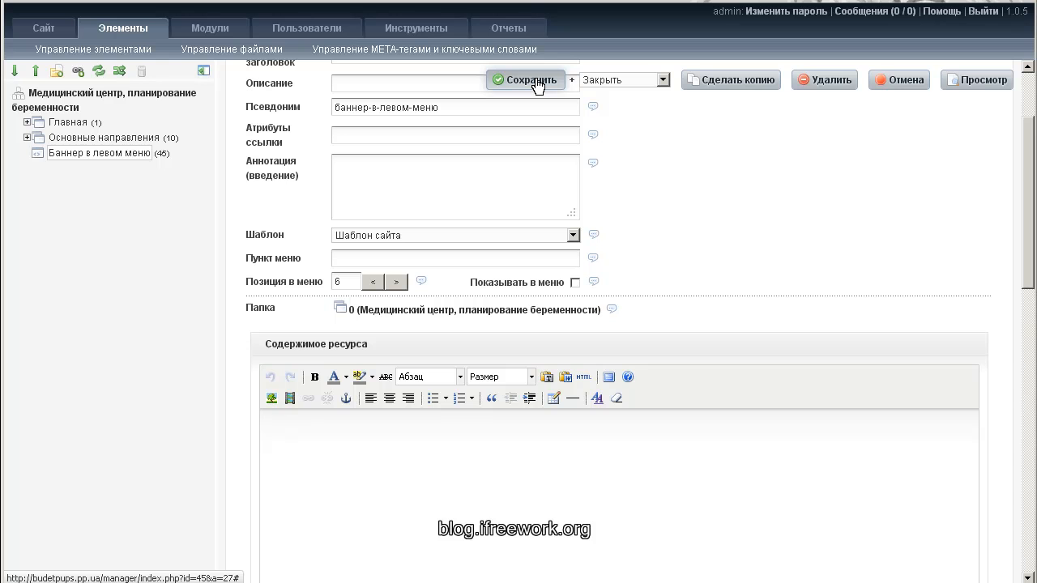
click(525, 80)
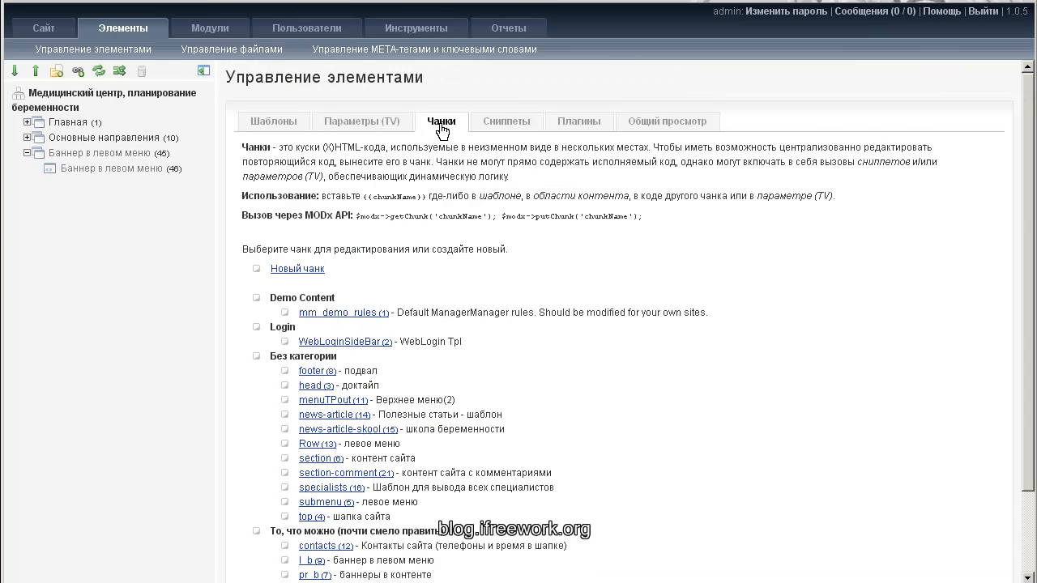
- Fill a new chunk baners-img-left with description and new category Баннер картинка
click(298, 269)
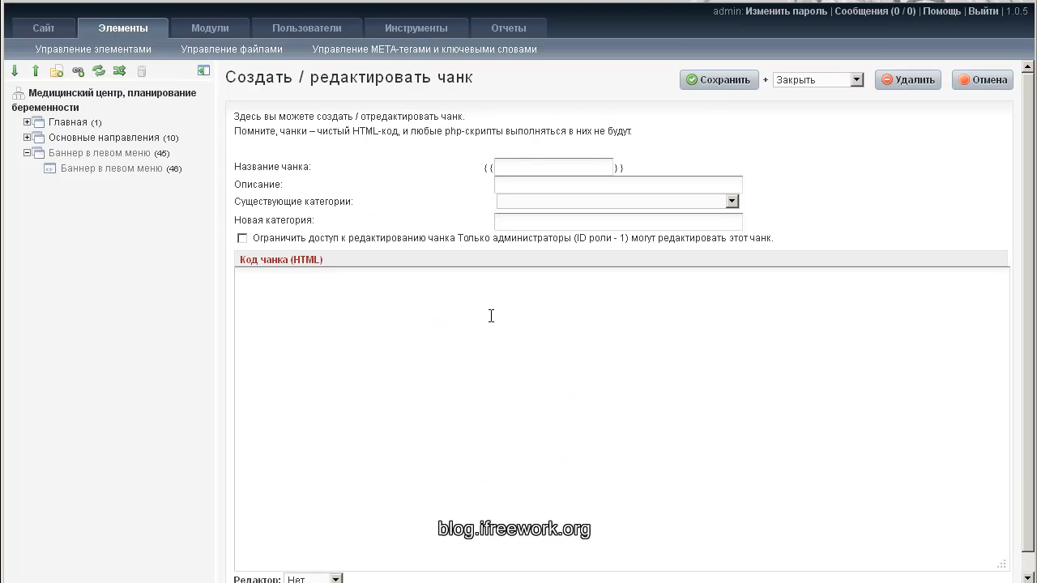
text(baners-img-left)
text(Бан)
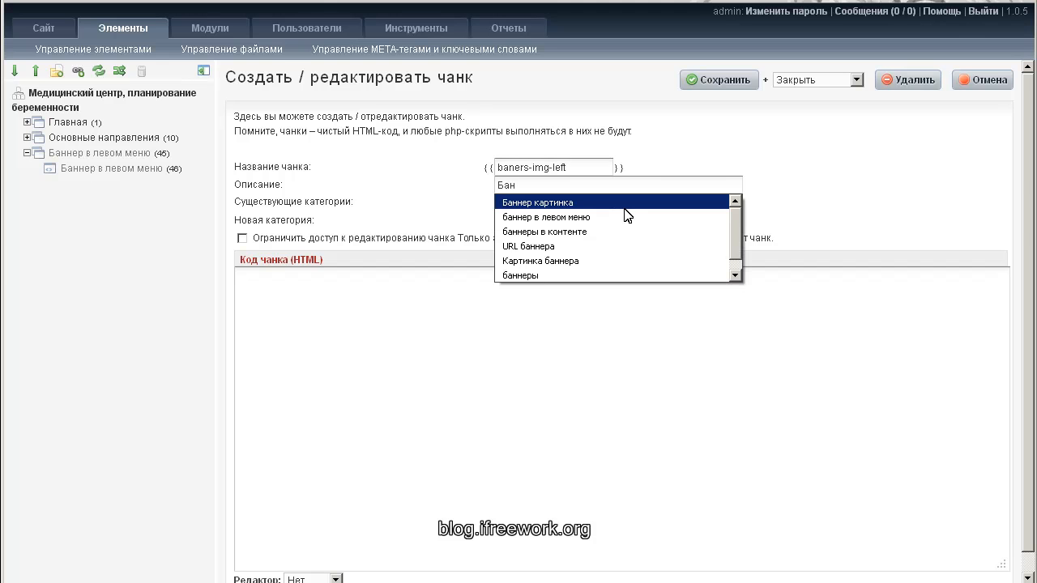
click(538, 201)
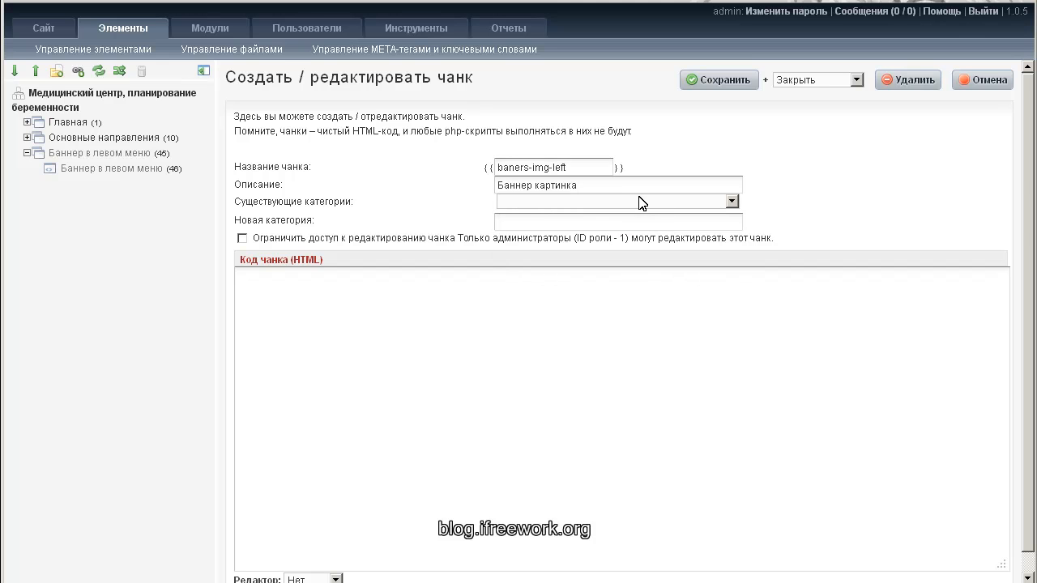
click(616, 221)
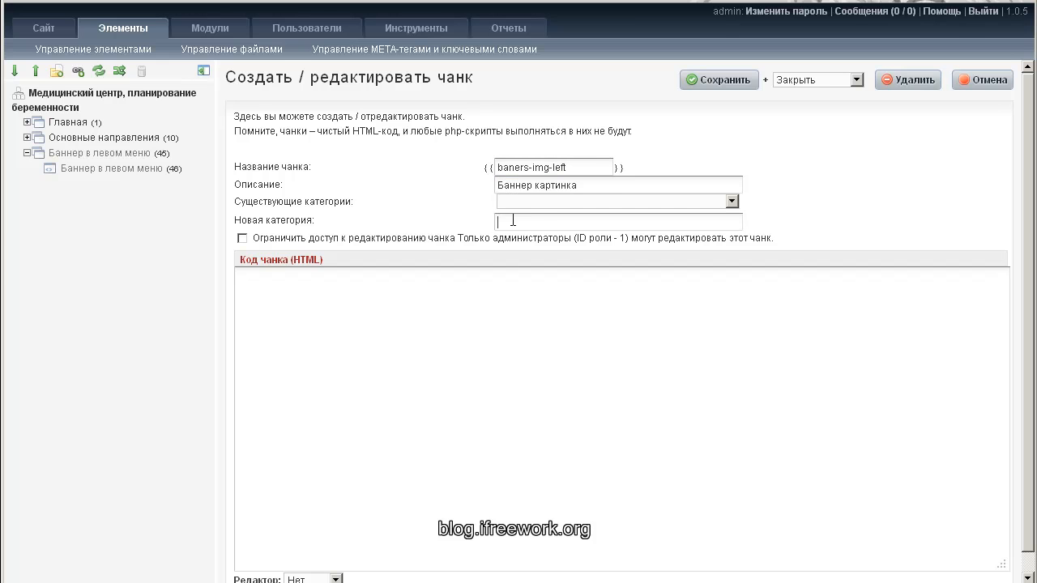
text(Баннер картинка)
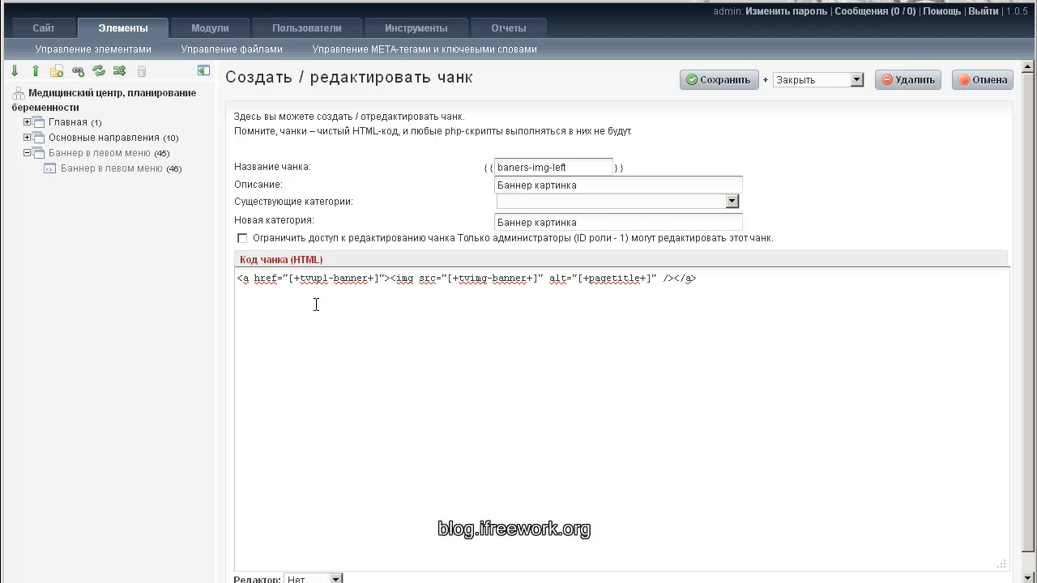
mouse_move(376, 416)
text(r)
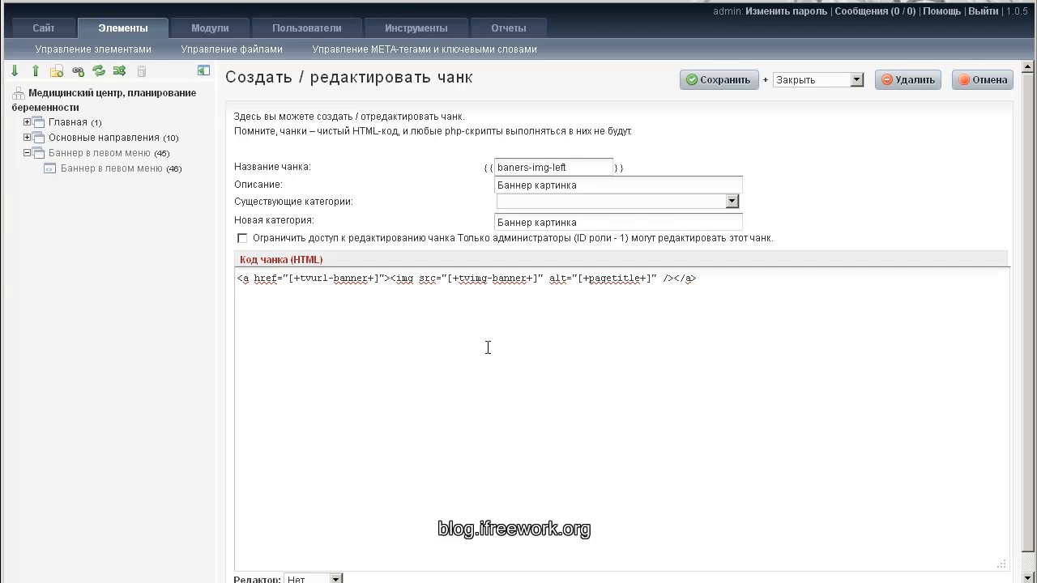
mouse_move(551, 300)
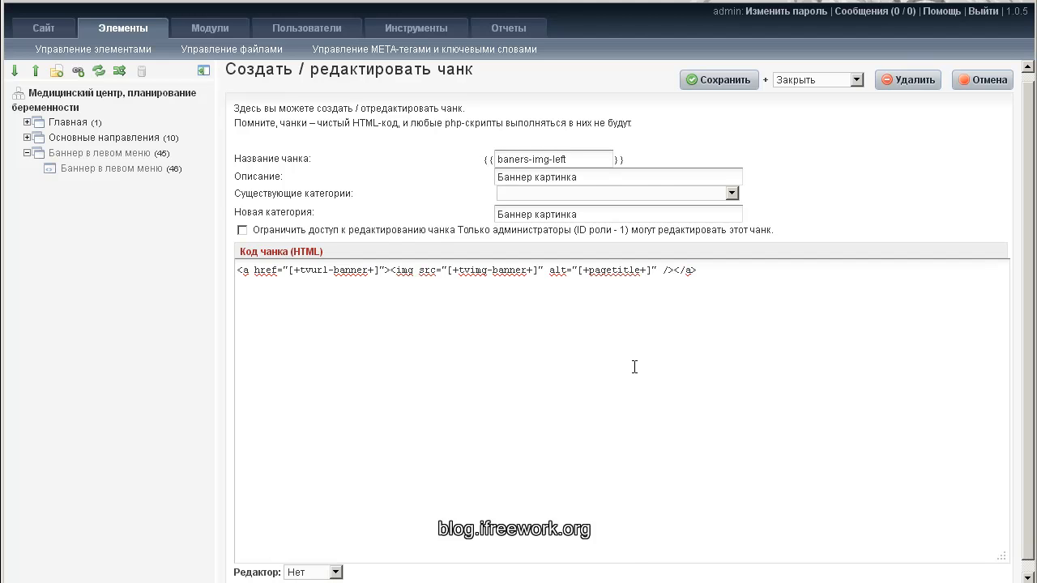
scroll(up, 3)
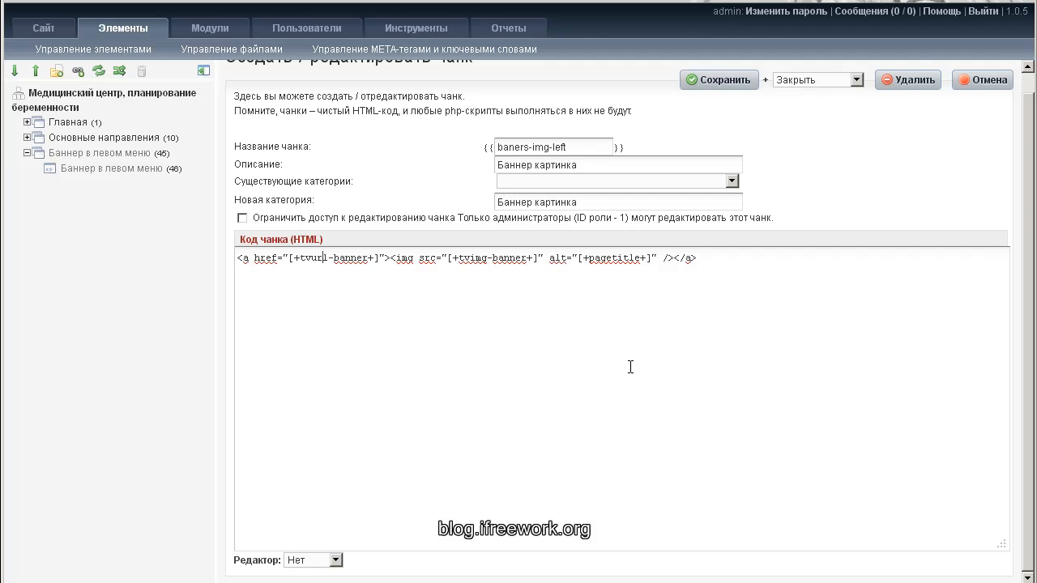
- Save baners-img-left, then add a {{banner}} call to the l_b chunk and save it
click(718, 80)
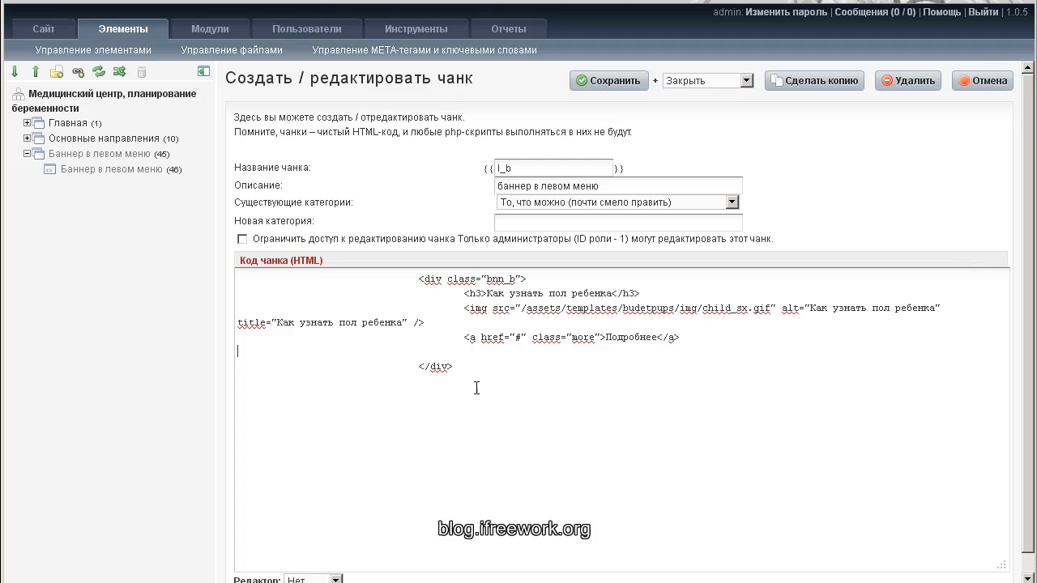
text({{)
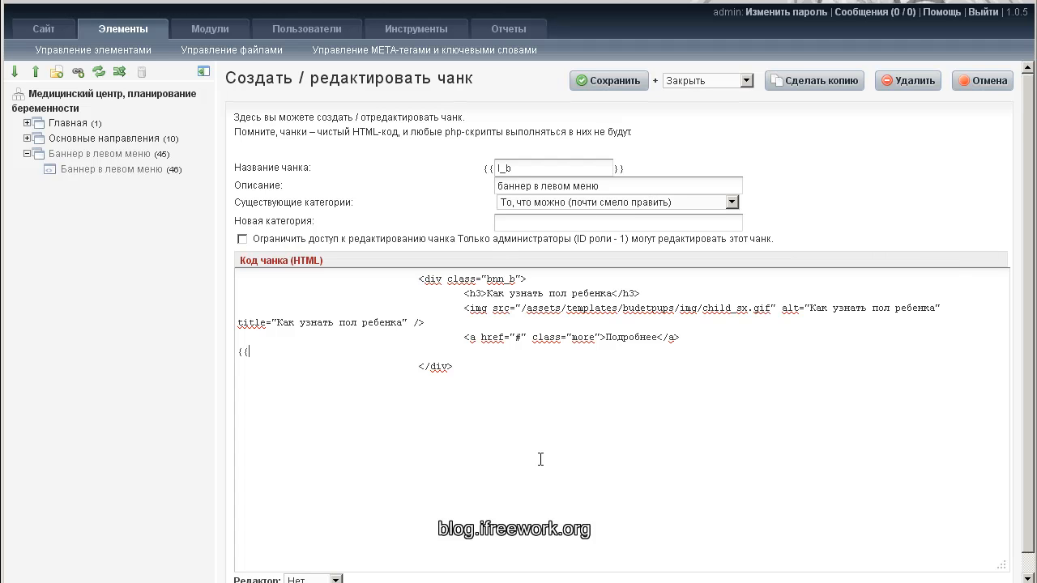
text(ba)
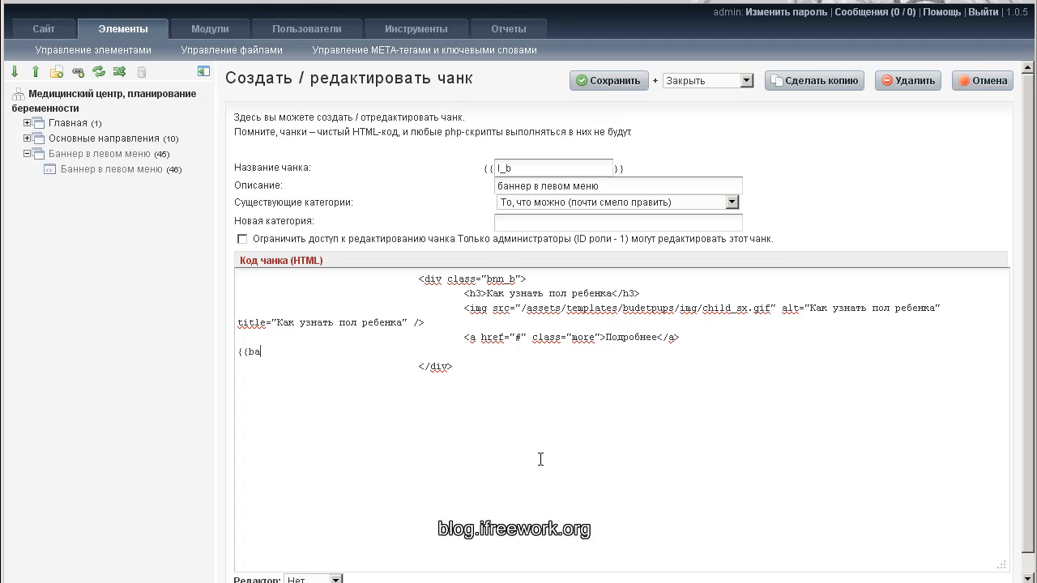
text(nner)
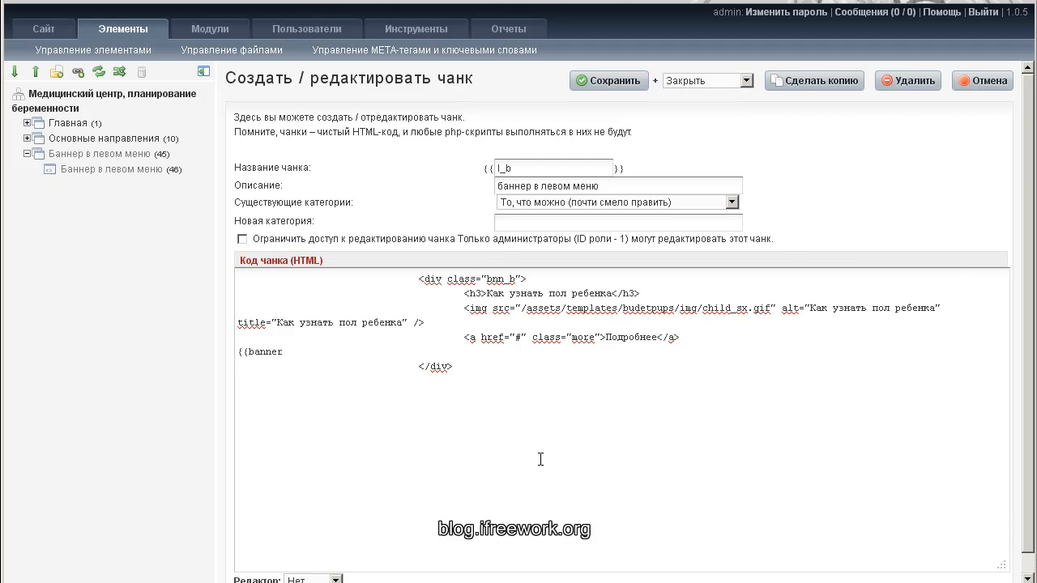
text(}})
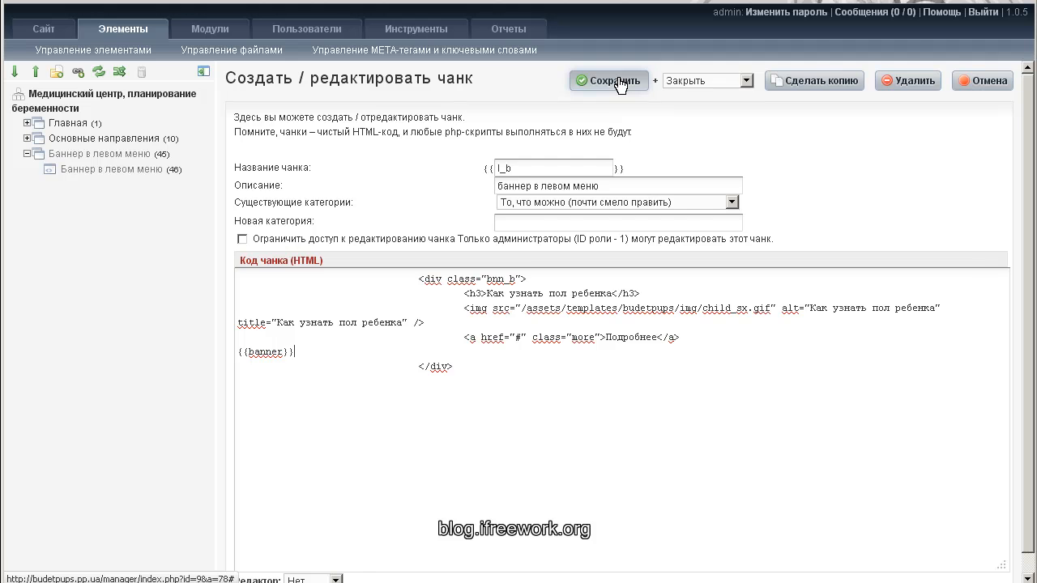
click(609, 81)
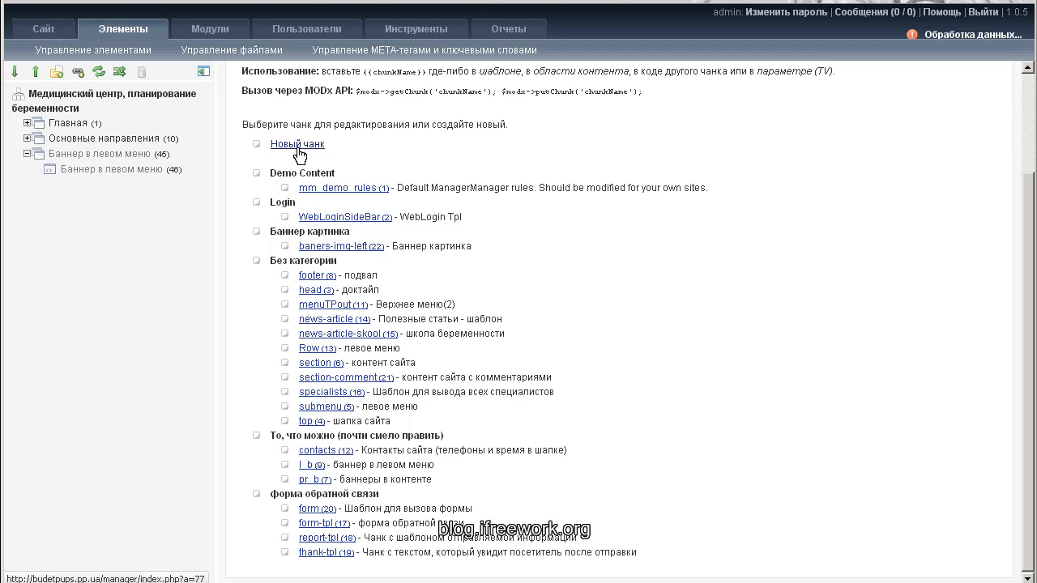
- Start a new chunk named banner
click(298, 143)
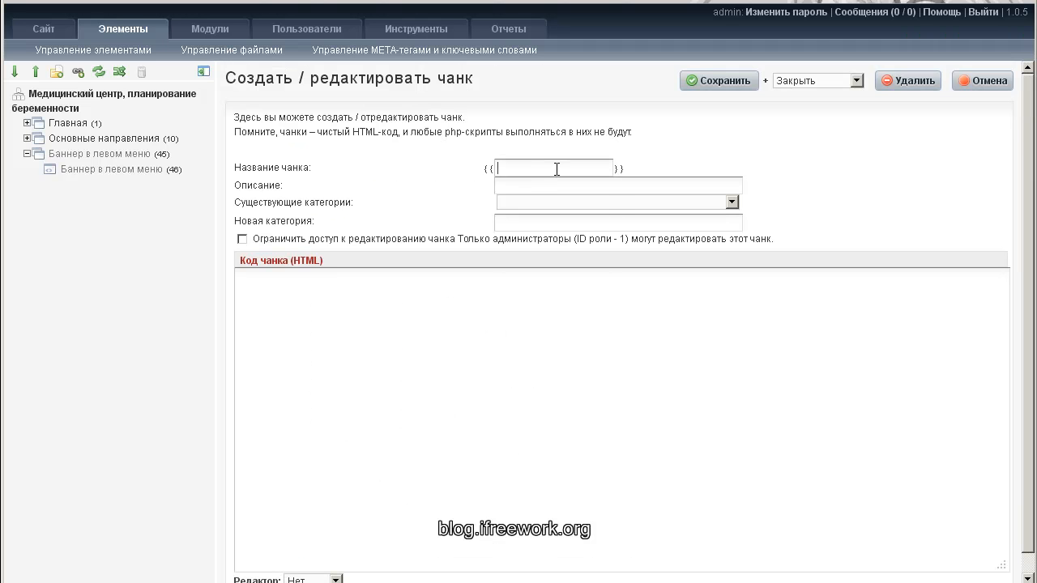
text(banner)
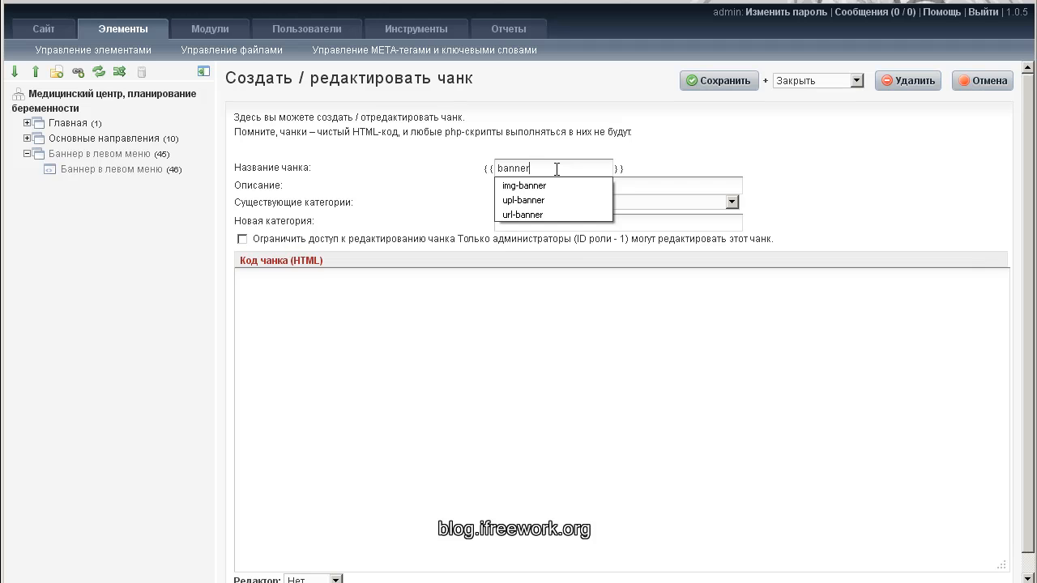